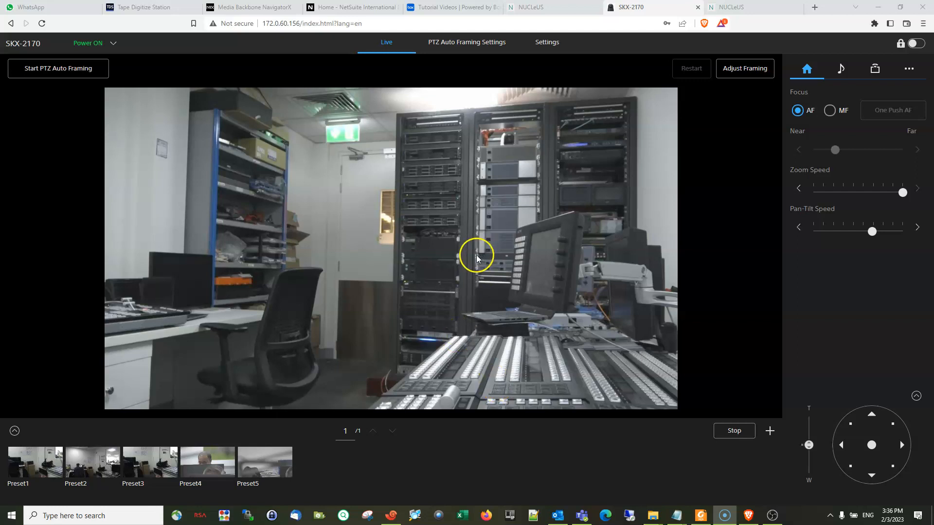
mouse_move(630, 392)
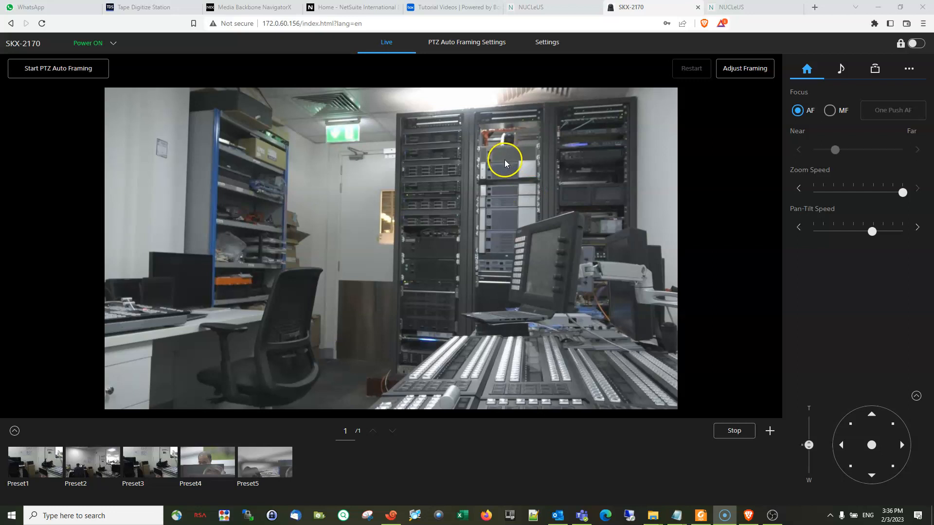
mouse_move(499, 72)
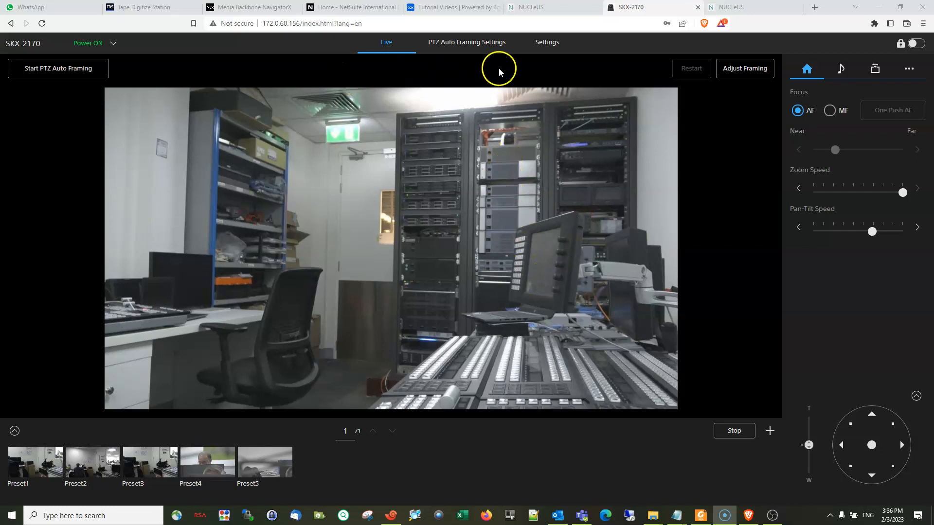
mouse_move(483, 112)
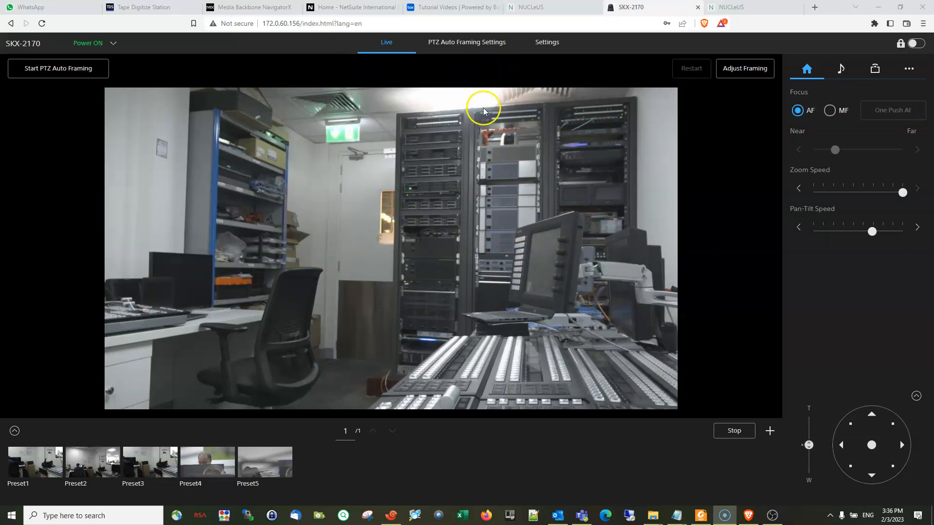
Glance at OBS Studio, then leave the camera live view for the Settings page with System Information shown.
click(773, 515)
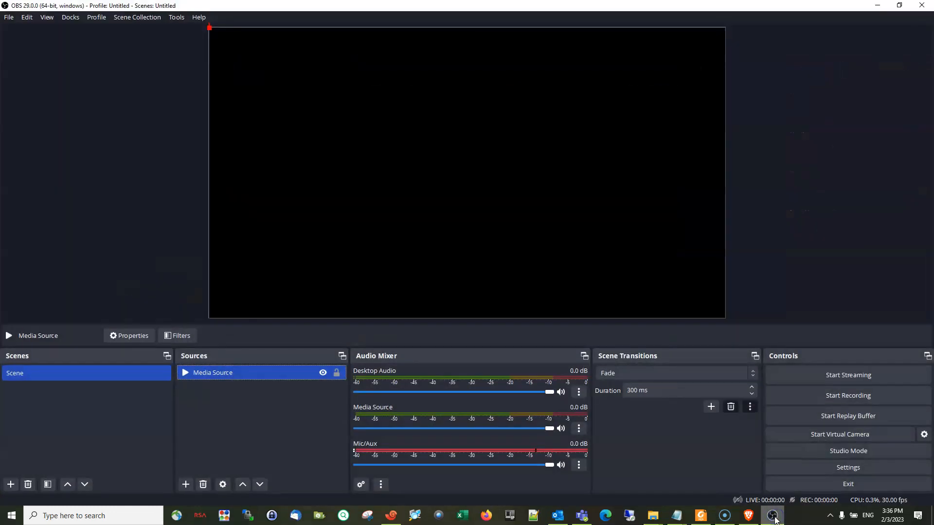
click(747, 516)
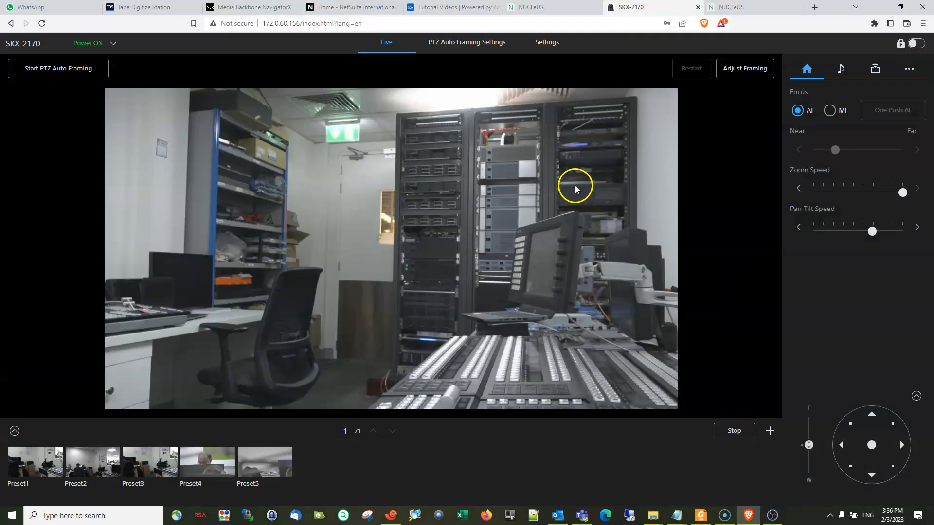
mouse_move(572, 187)
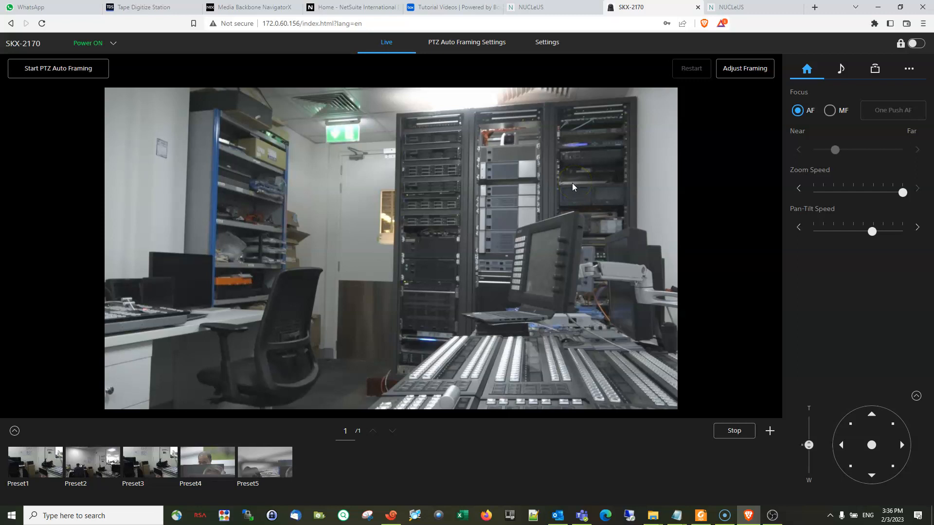
click(533, 180)
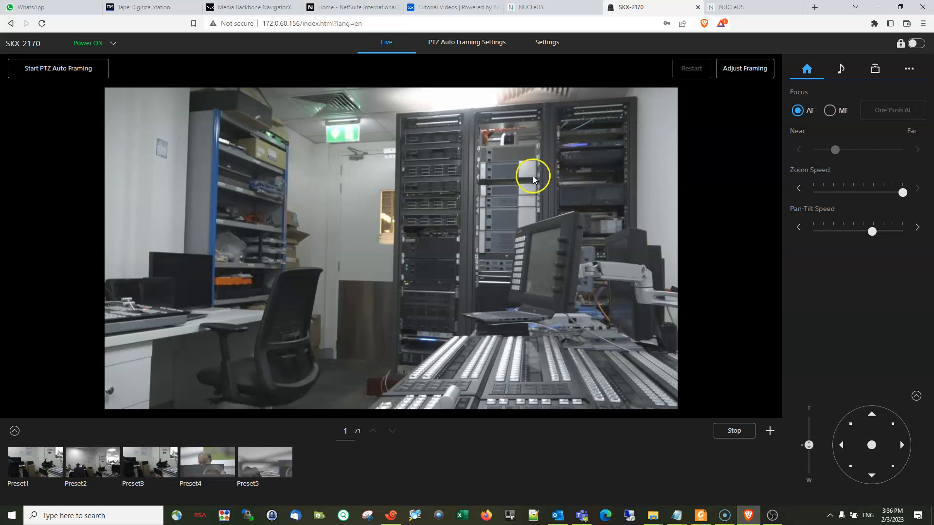
mouse_move(494, 184)
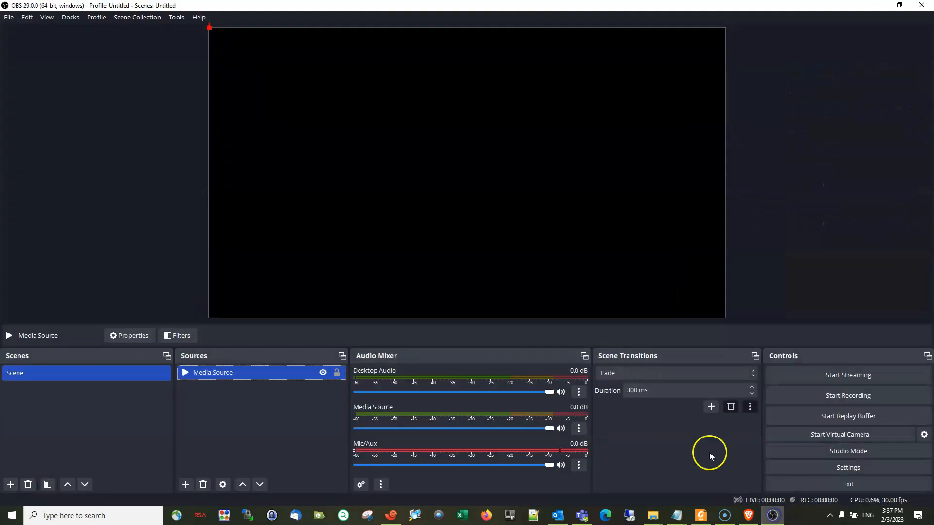
mouse_move(772, 515)
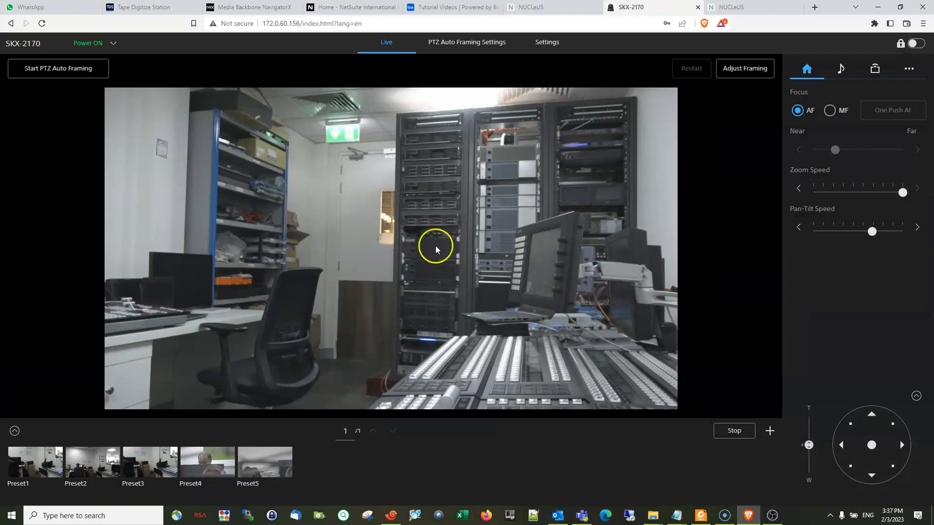
mouse_move(435, 253)
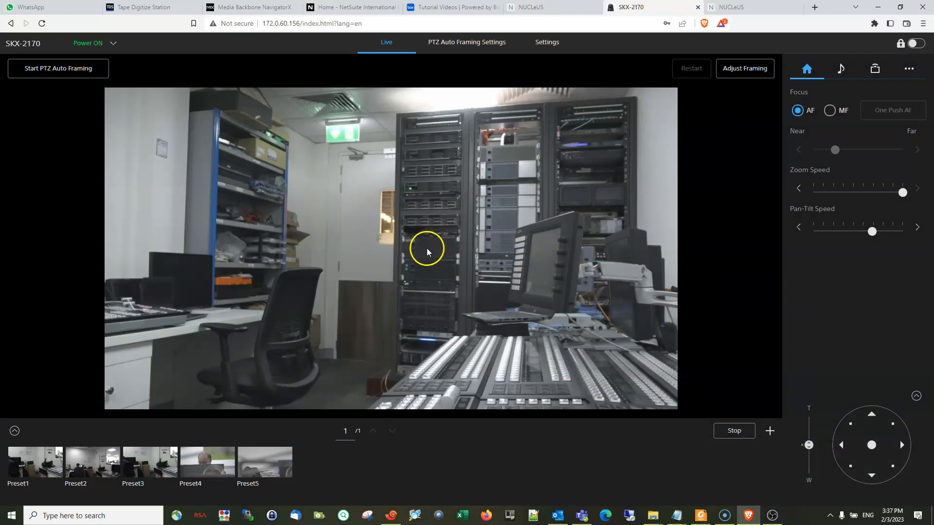
mouse_move(382, 205)
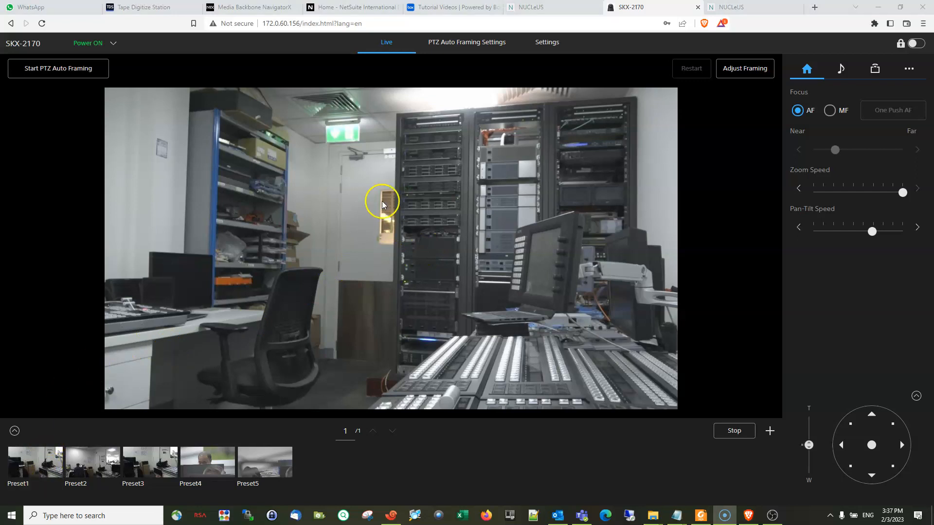
click(545, 42)
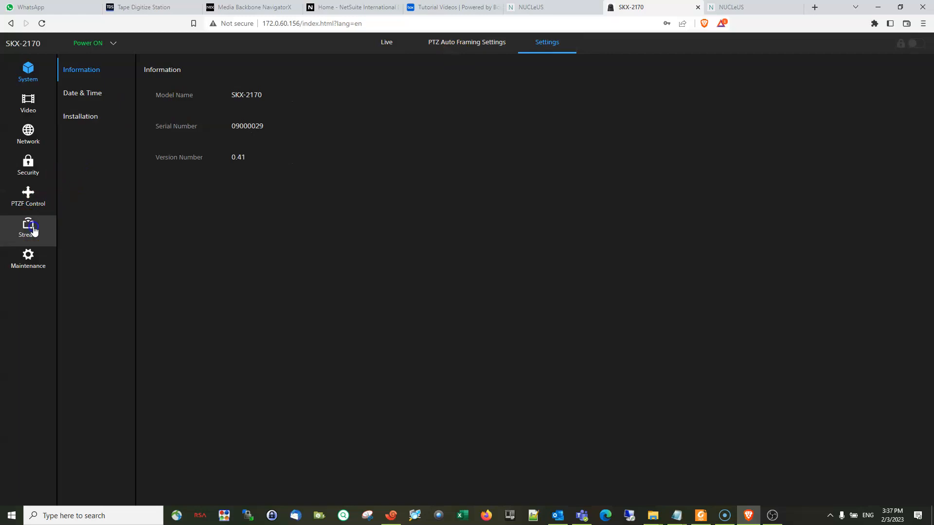
In the Stream settings, switch the stream mode from SRT-Listener to SRT-Caller.
click(27, 228)
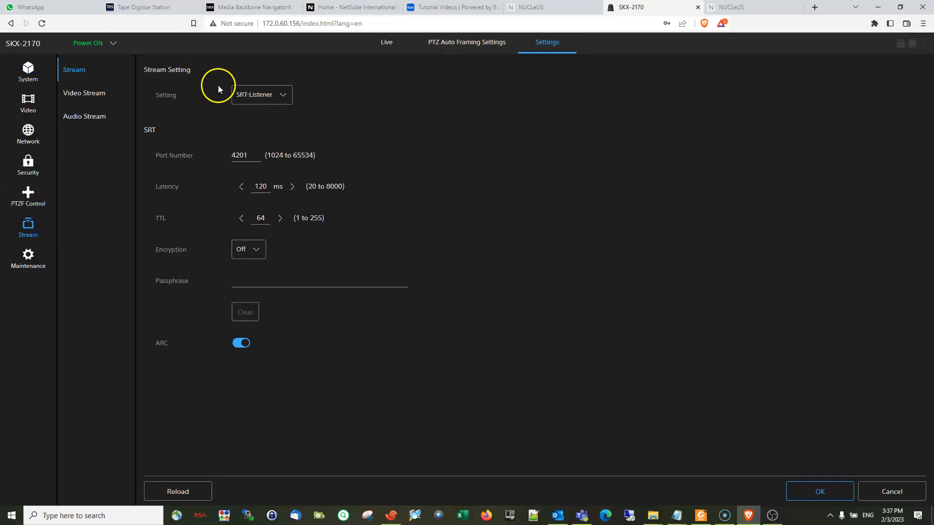
click(261, 94)
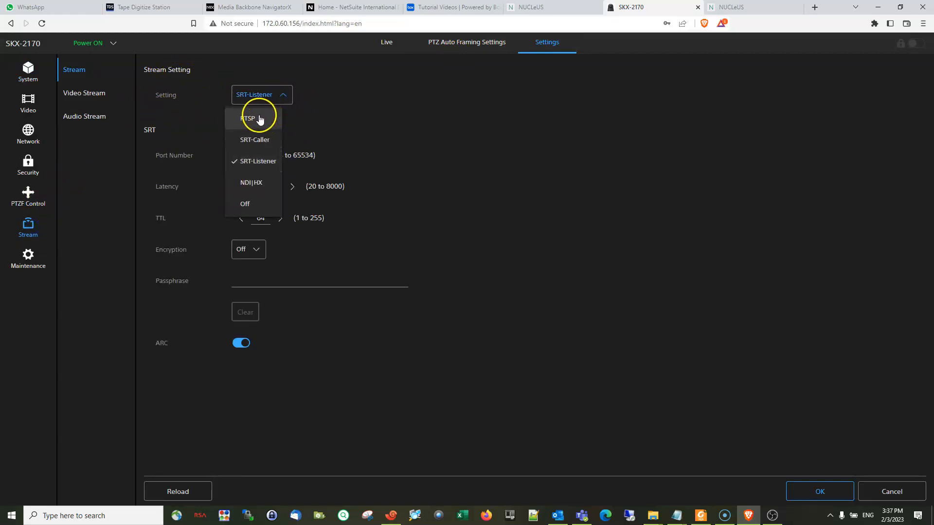
mouse_move(256, 139)
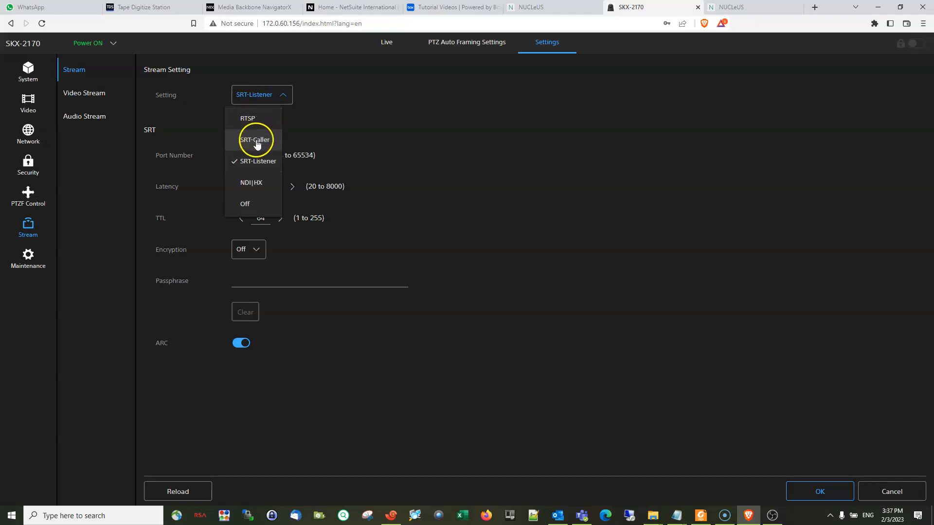
mouse_move(261, 182)
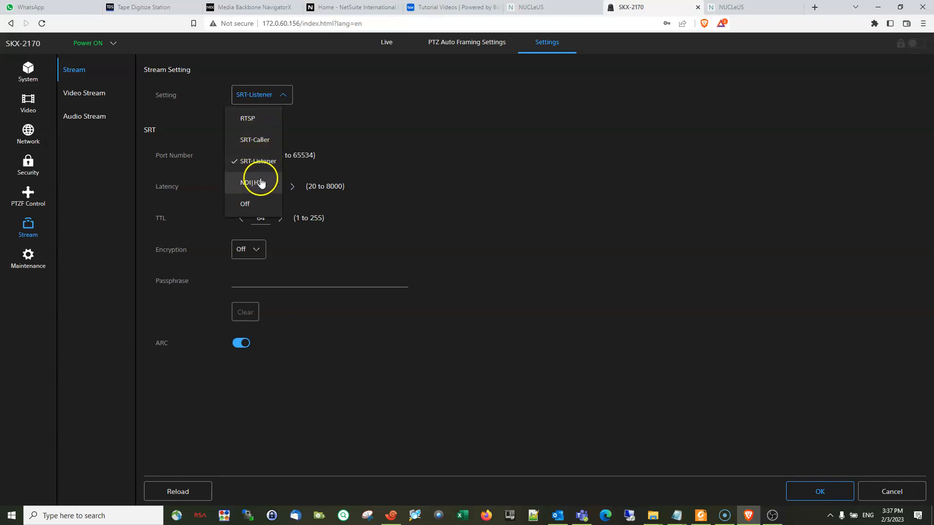
mouse_move(260, 203)
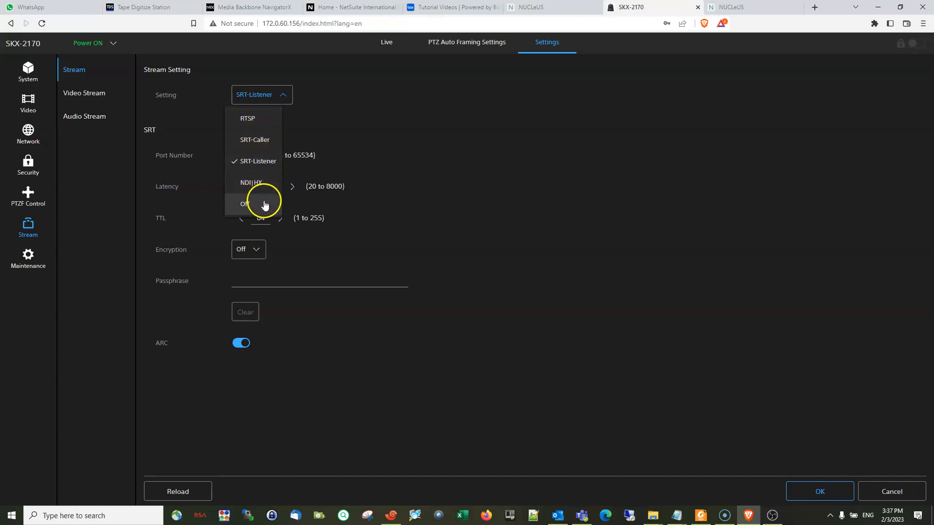
mouse_move(274, 139)
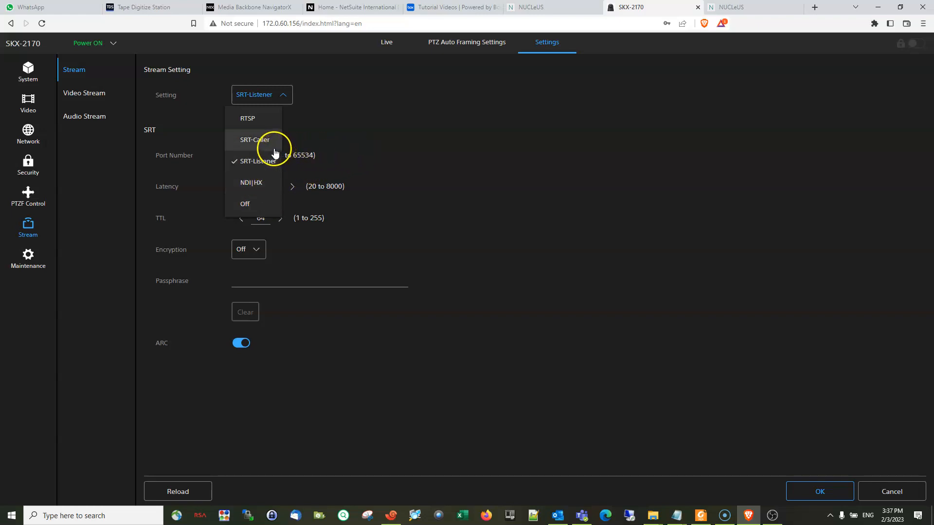
mouse_move(263, 165)
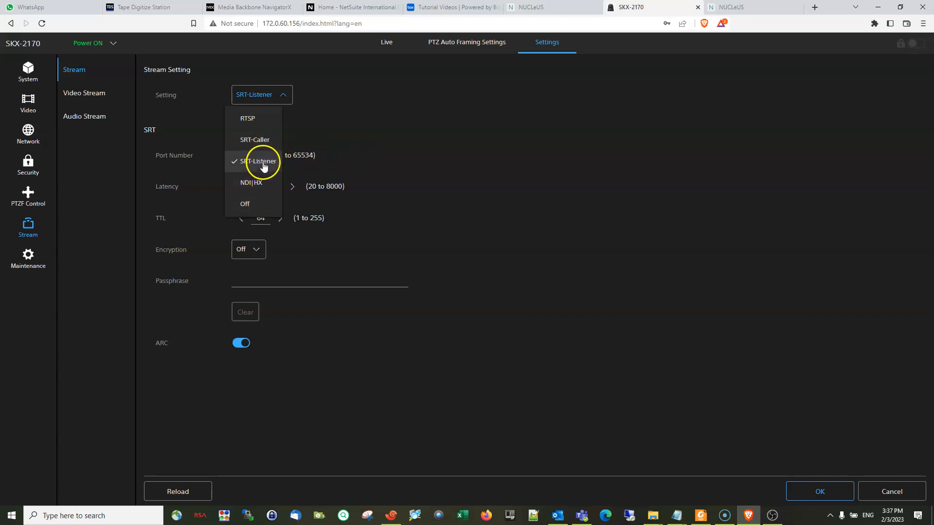
mouse_move(254, 139)
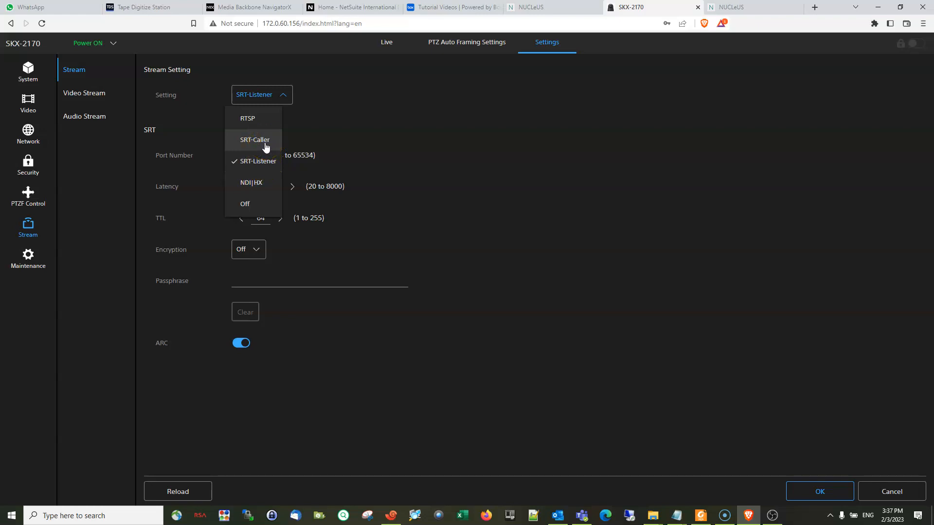
mouse_move(264, 143)
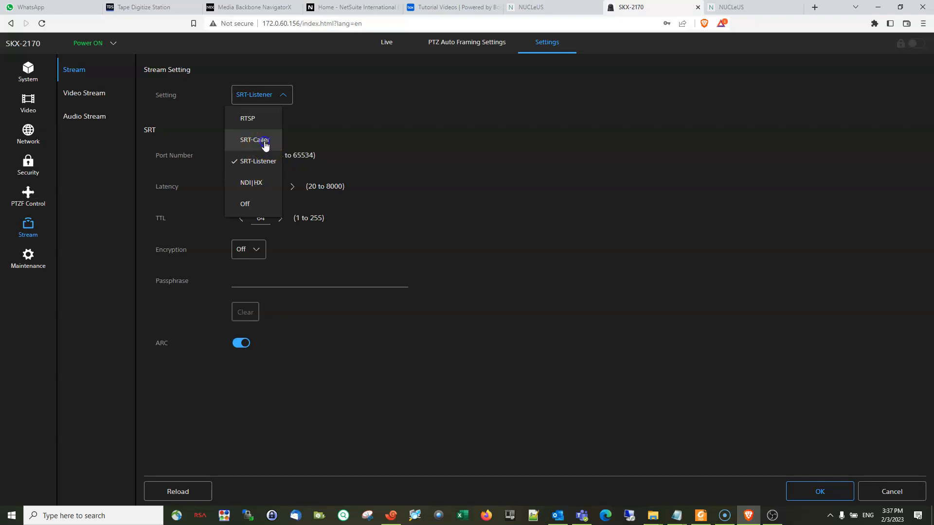
click(253, 140)
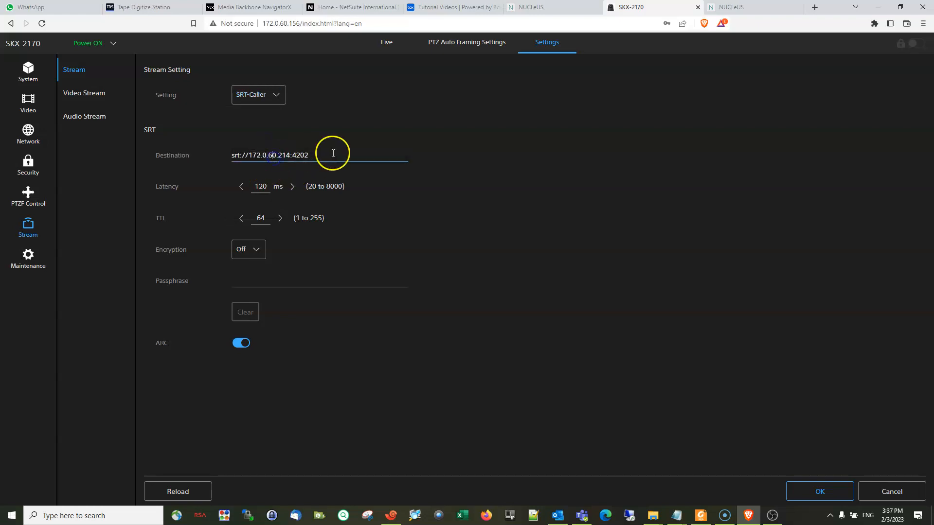
Replace the Destination address, entering srt://172.0.60 so far from the laptop's IPv4 address.
triple_click(268, 155)
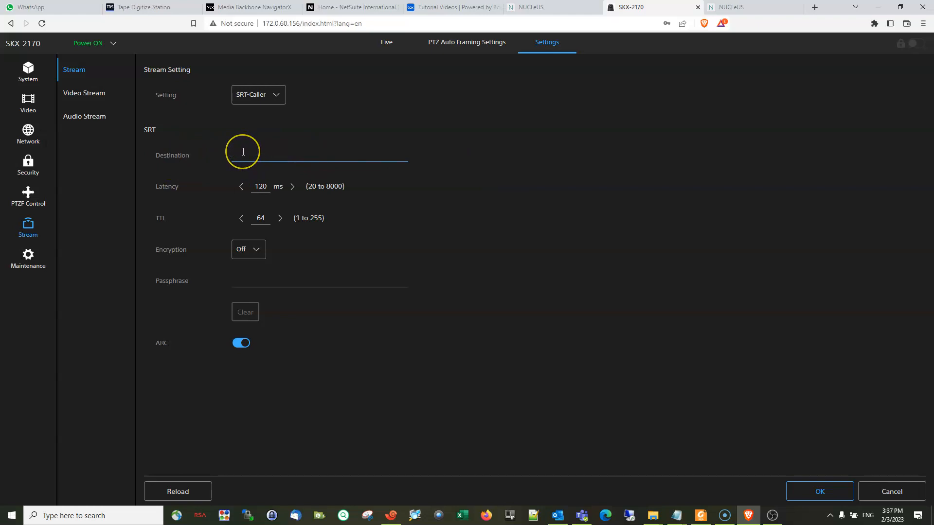
click(298, 153)
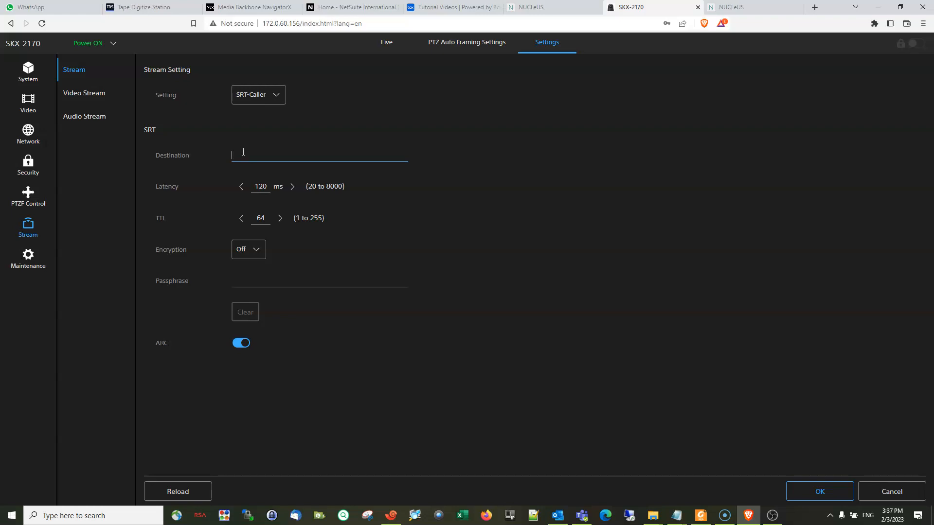
text(srt:)
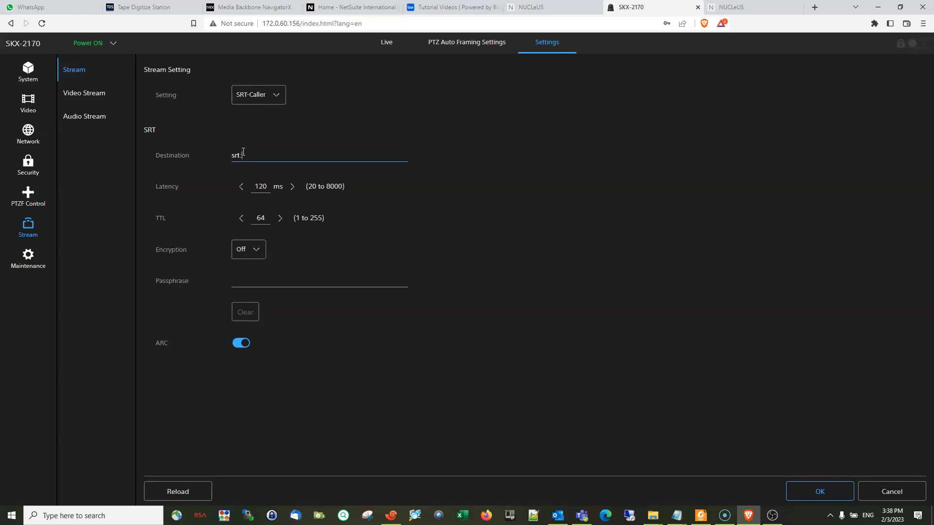
text(//1)
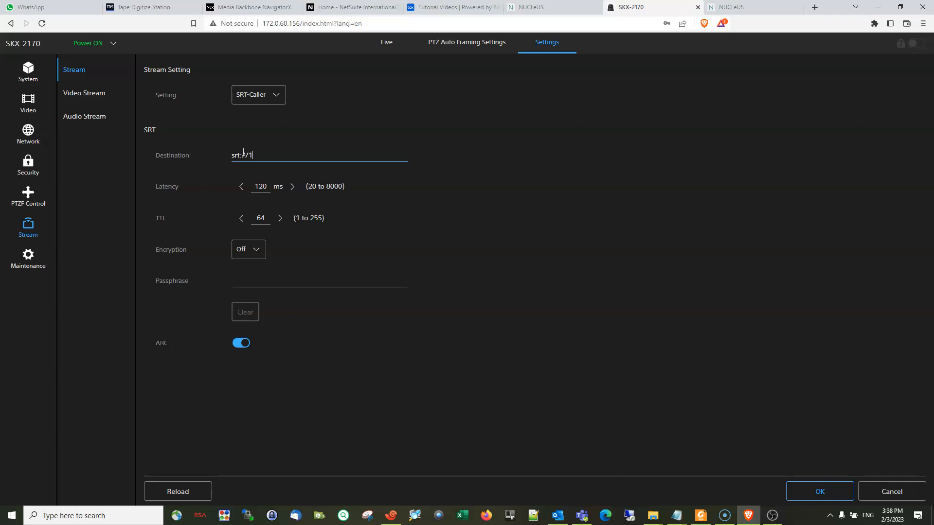
text(172.0)
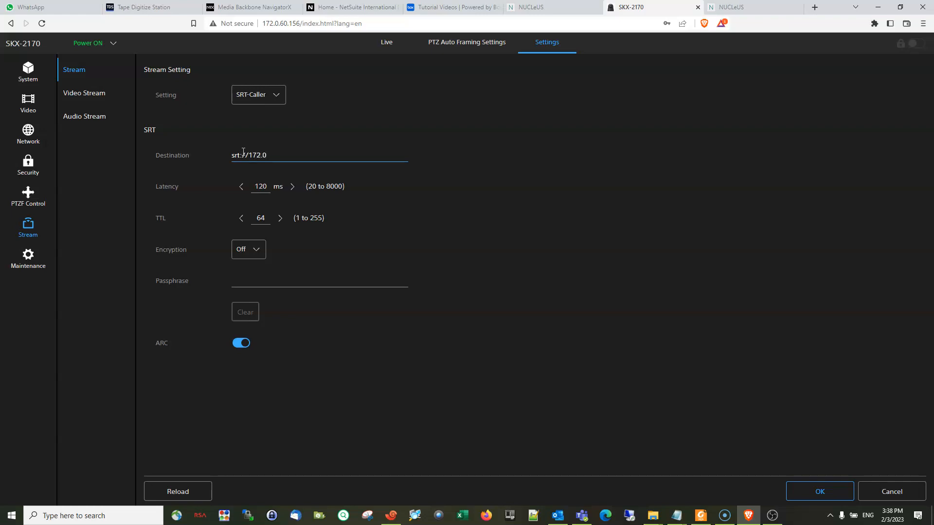
text(.60)
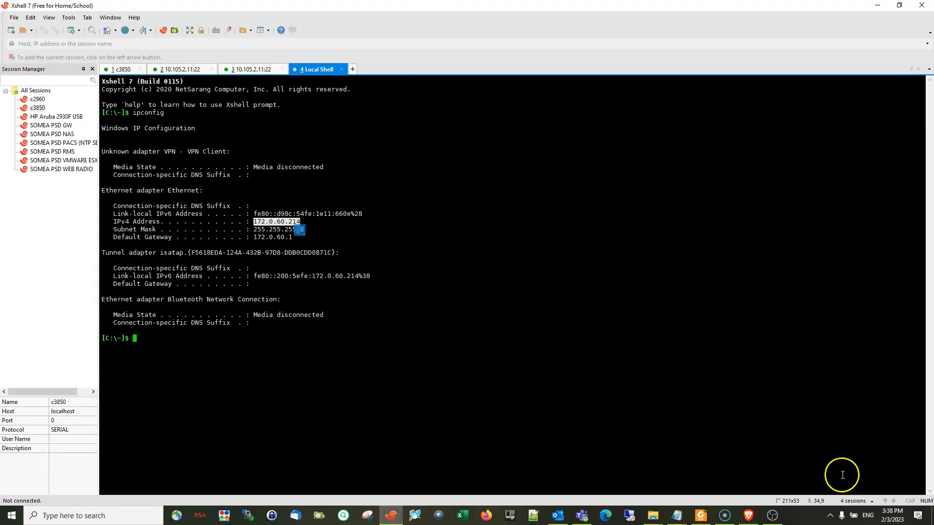
mouse_move(749, 515)
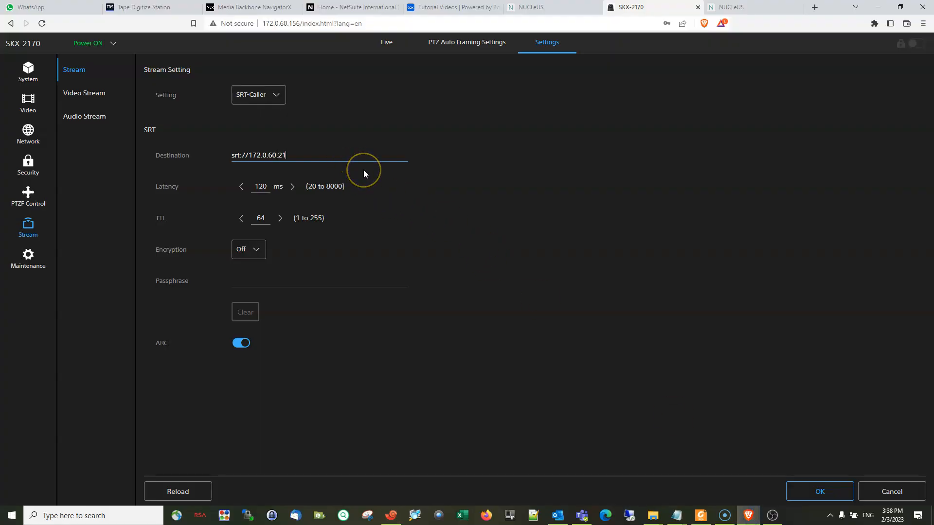
Complete the destination as srt://172.0.60.214:4202, apply it, and return to the Live view.
text(4:)
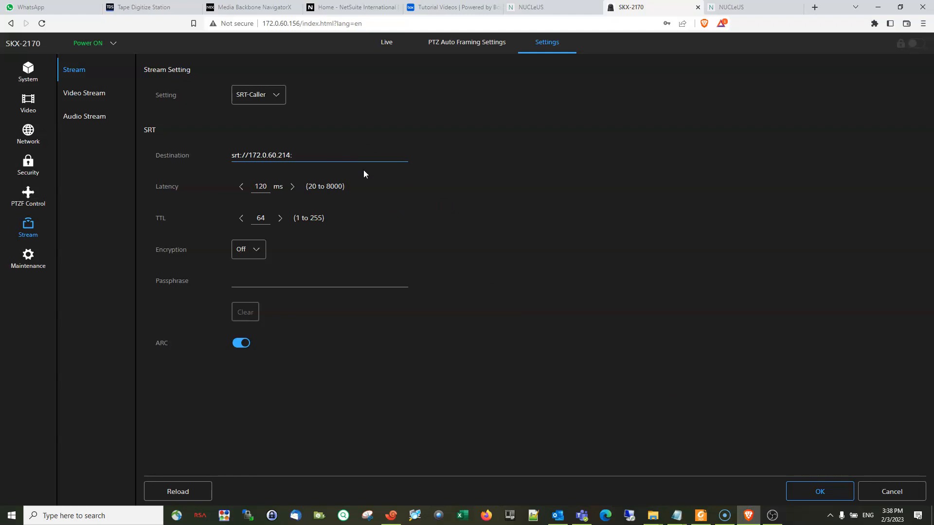
text(42)
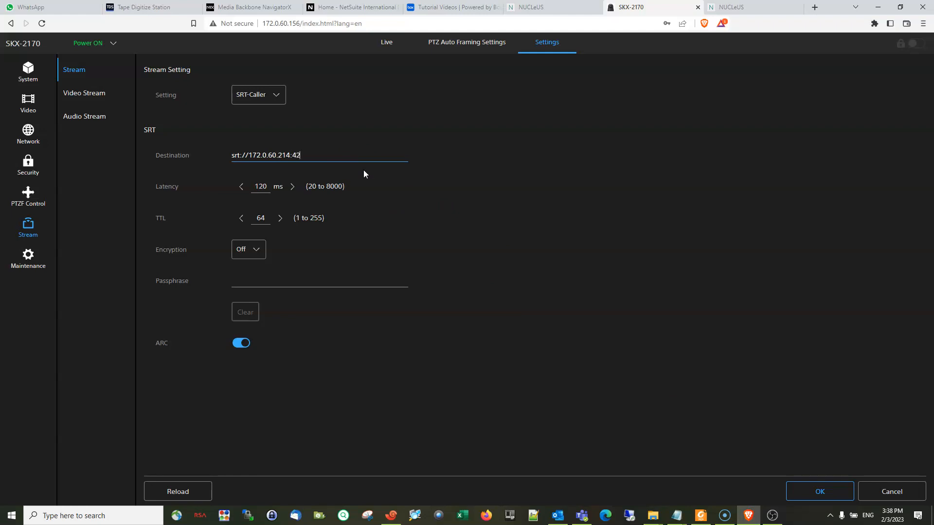
text(02)
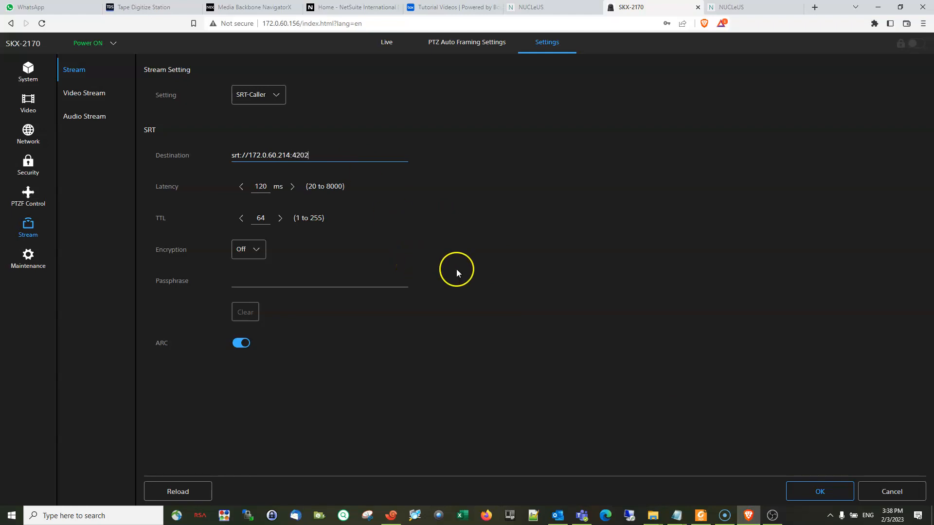
mouse_move(210, 210)
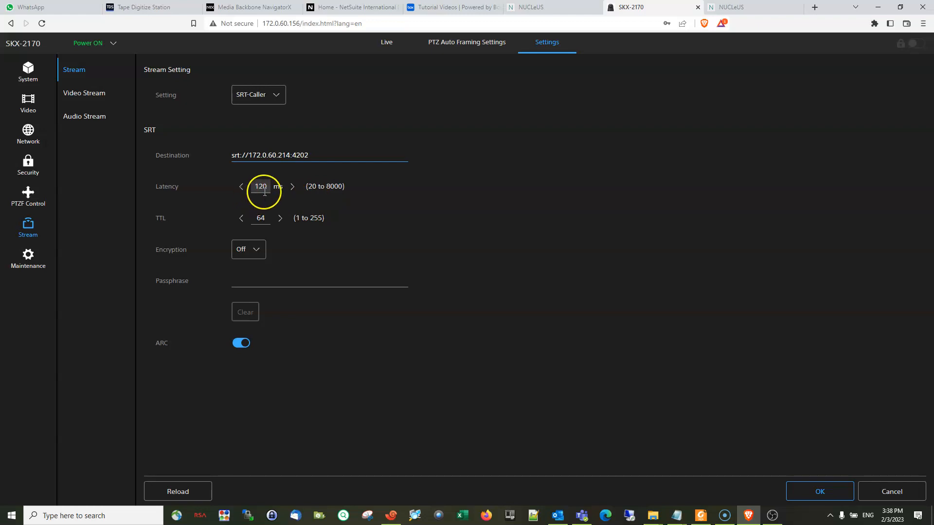
mouse_move(274, 257)
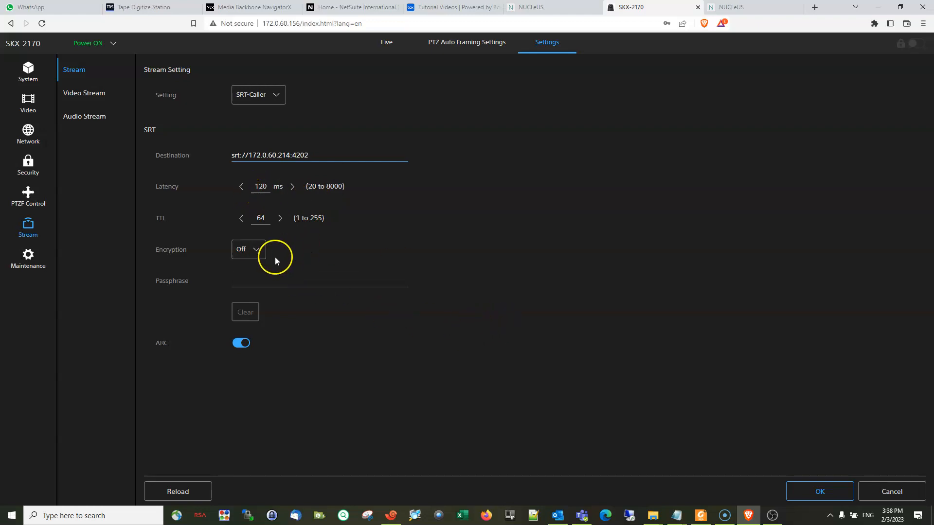
mouse_move(688, 447)
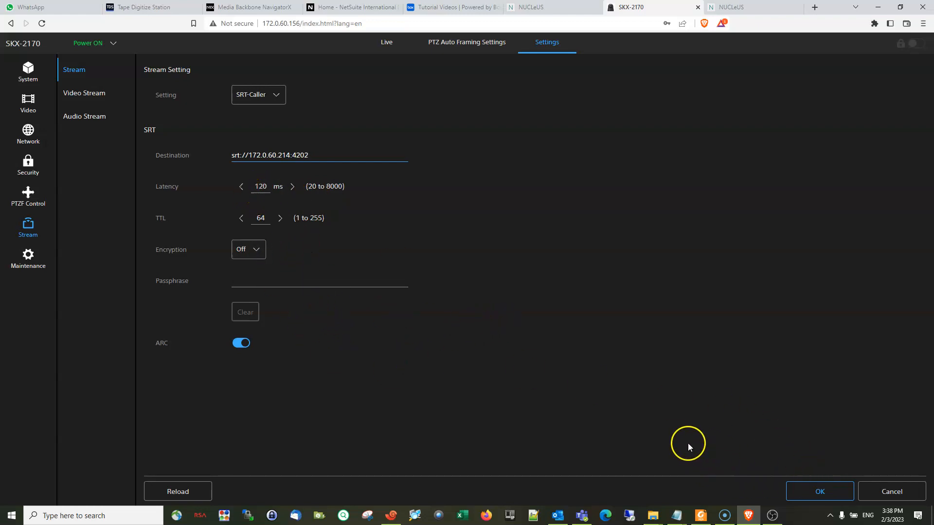
click(819, 491)
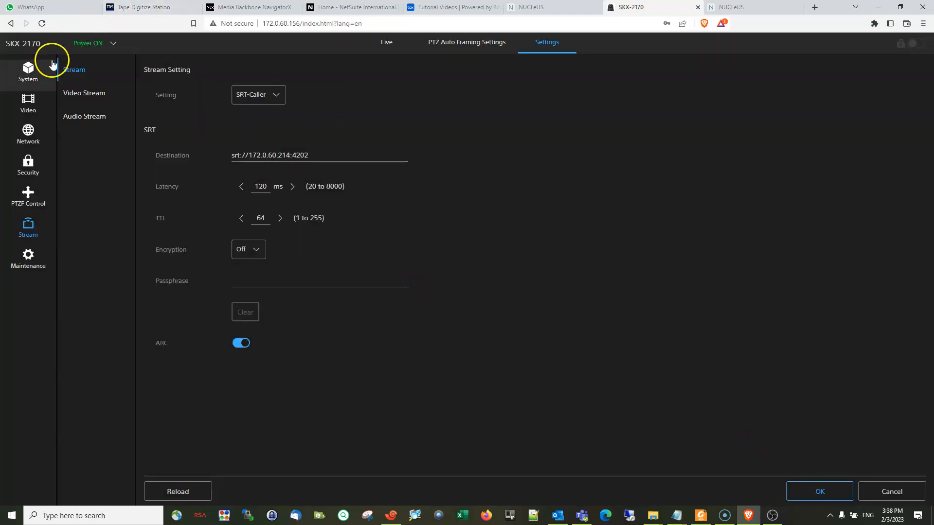
click(386, 42)
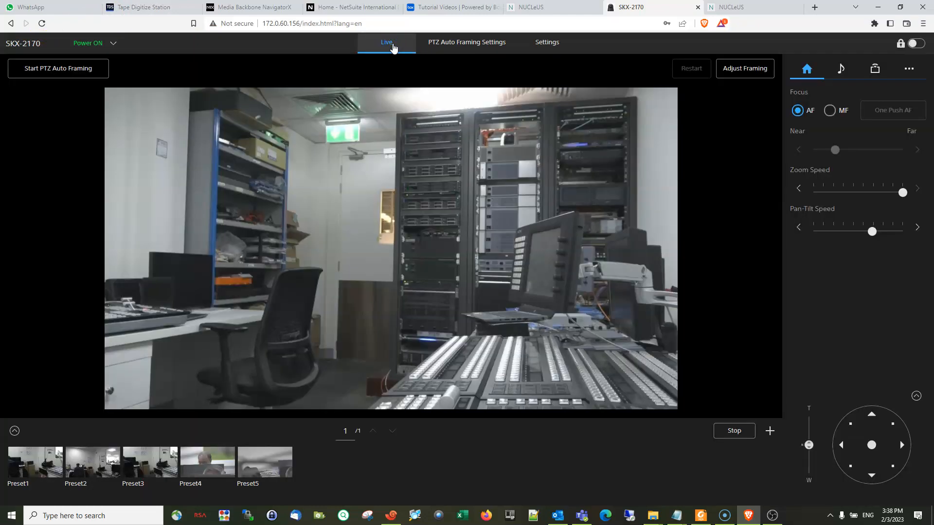
mouse_move(552, 212)
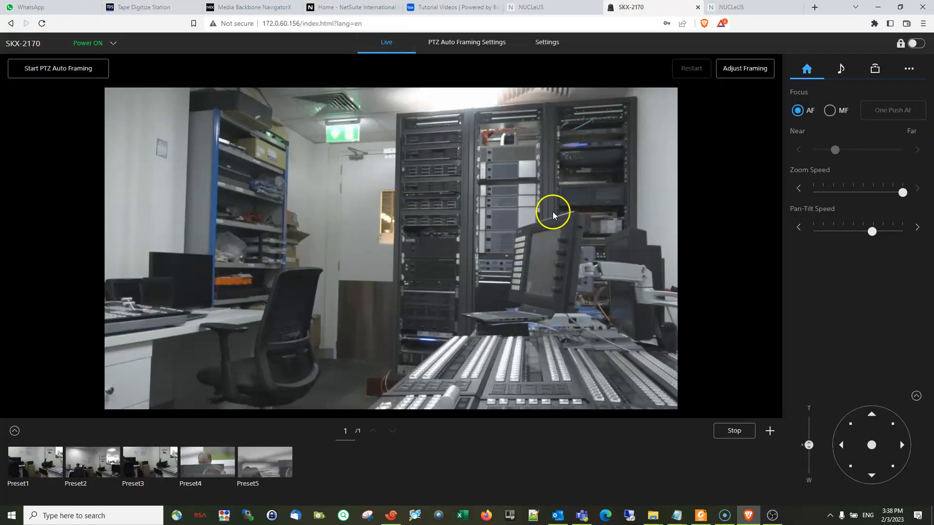
mouse_move(875, 68)
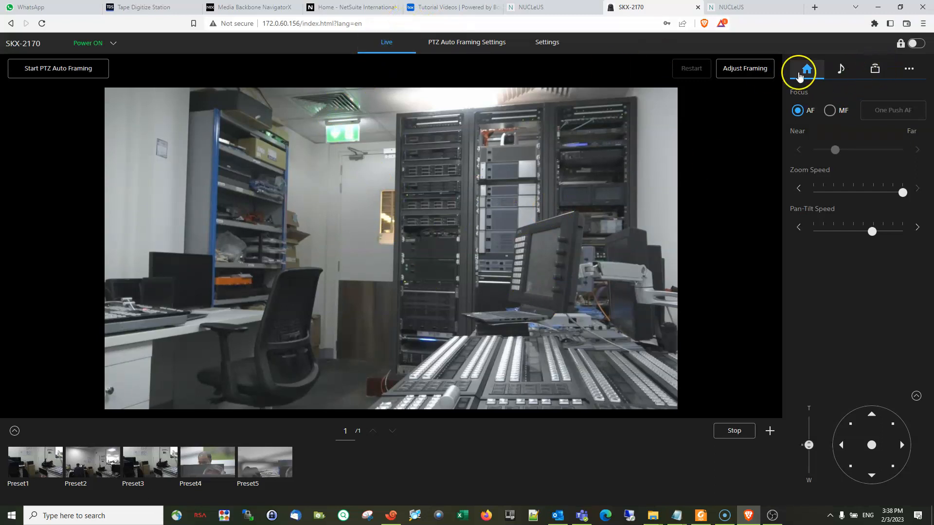
mouse_move(874, 68)
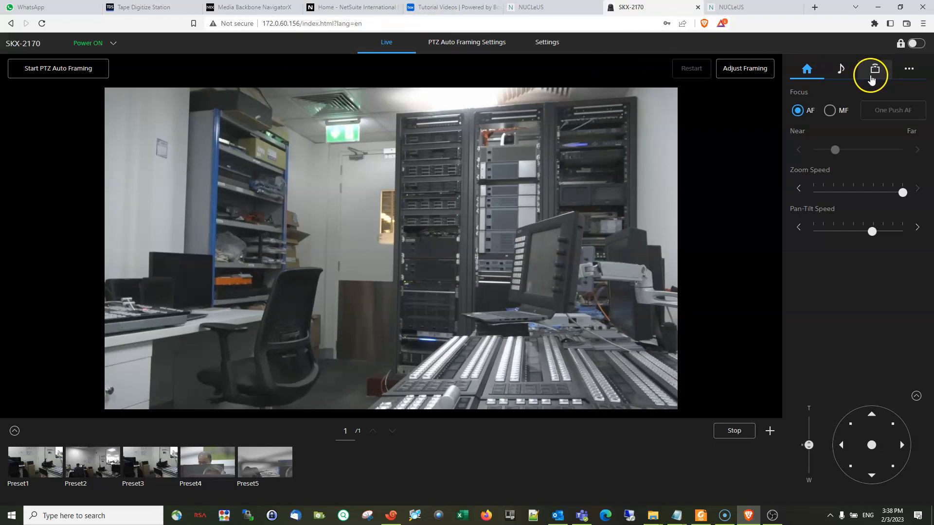
Show the streaming panel reading SRT-Caller to srt://172.0.60.214:4202 at 1080p60, then bring OBS forward.
click(873, 68)
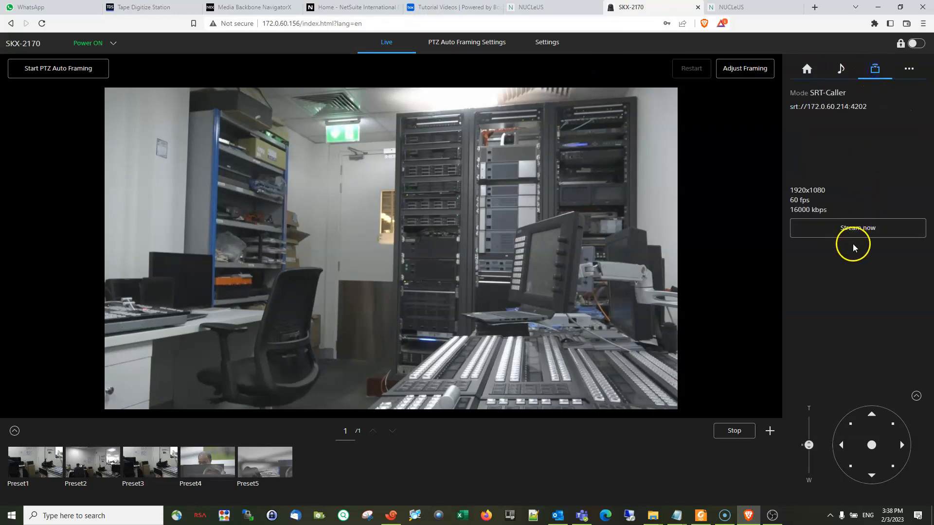
mouse_move(844, 308)
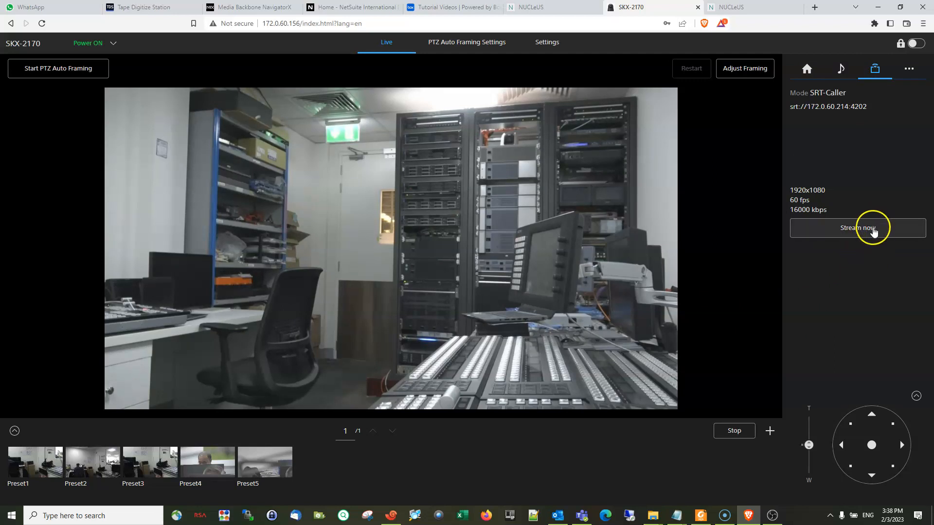
mouse_move(864, 241)
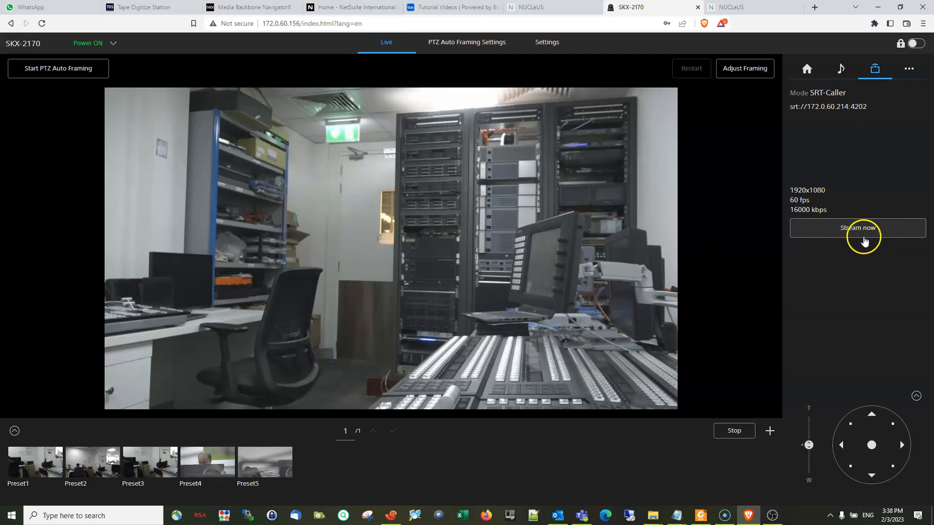
mouse_move(853, 253)
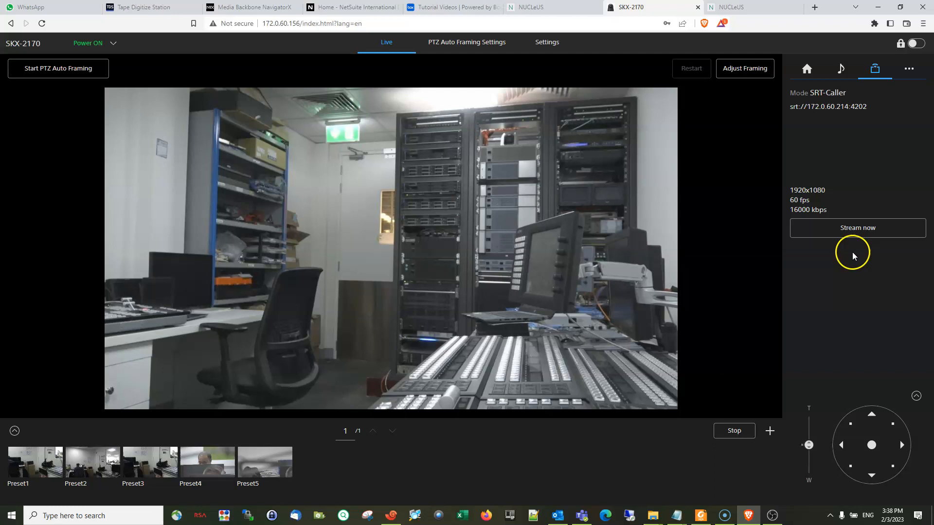
mouse_move(723, 462)
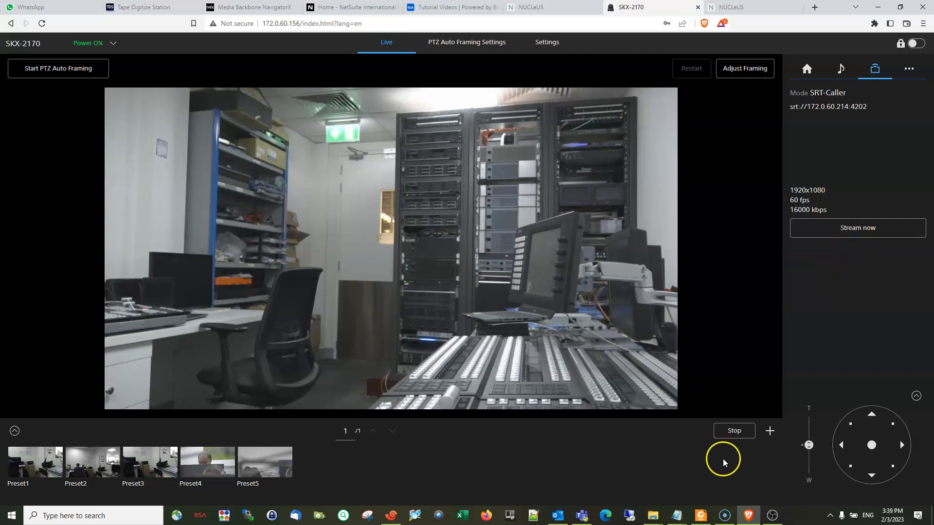
mouse_move(771, 516)
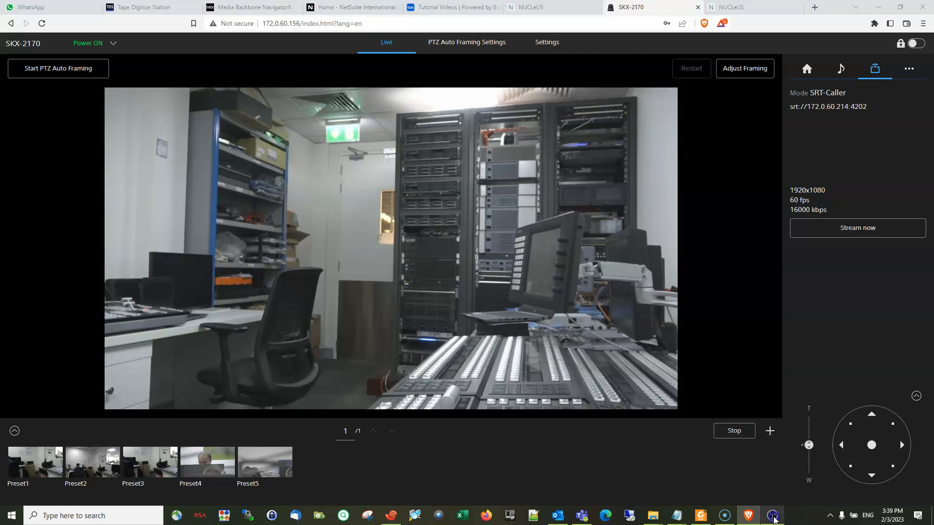
click(771, 515)
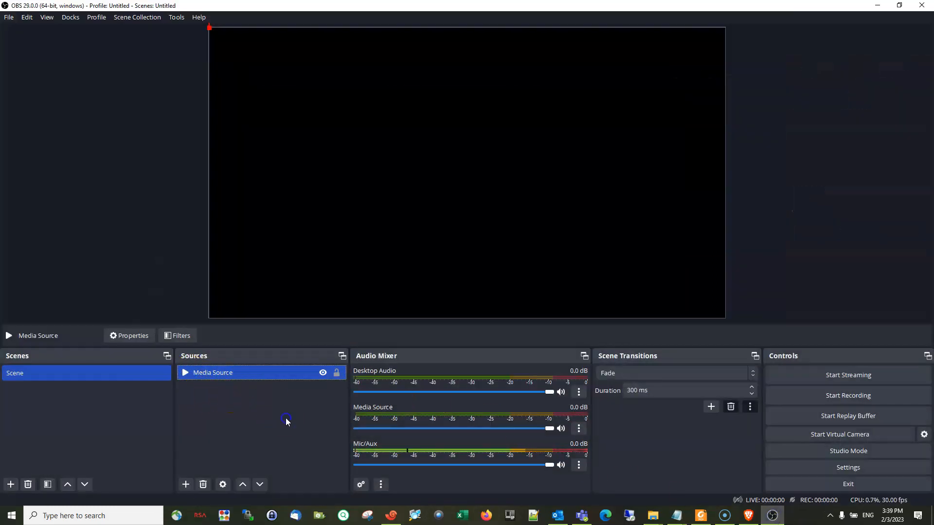
Delete the old Media Source and create a new Media Source, landing in its properties dialog.
click(202, 485)
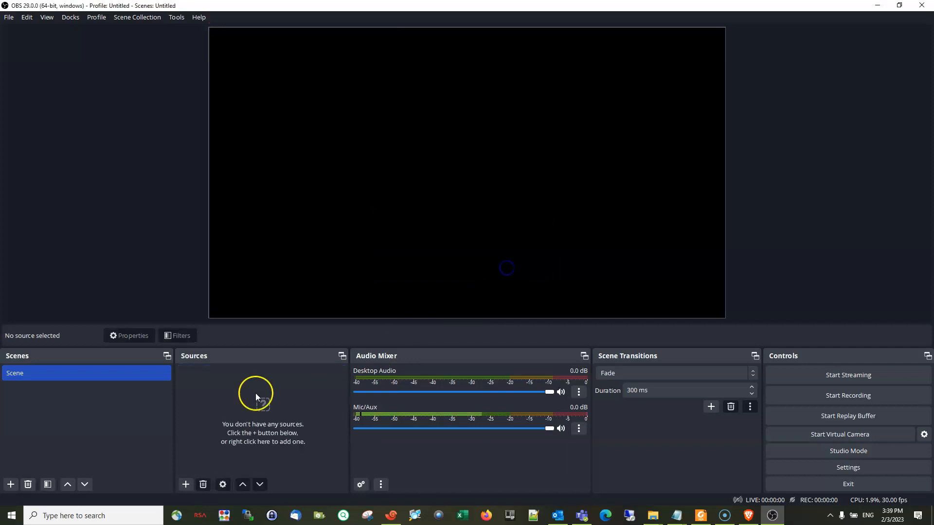
click(185, 485)
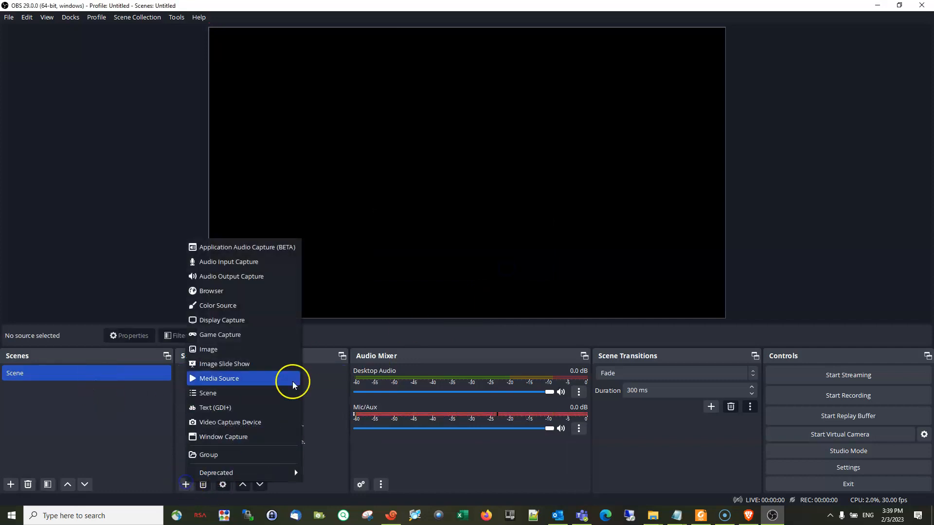
click(219, 378)
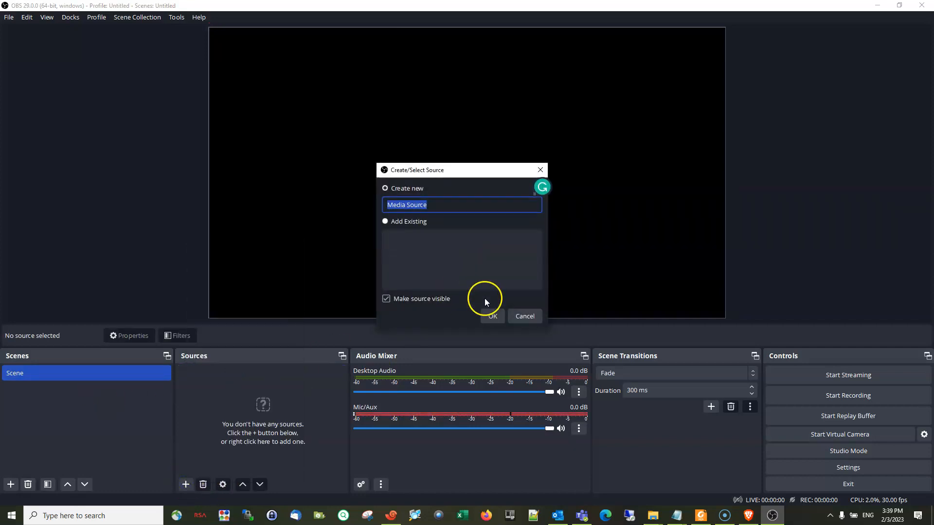
click(492, 316)
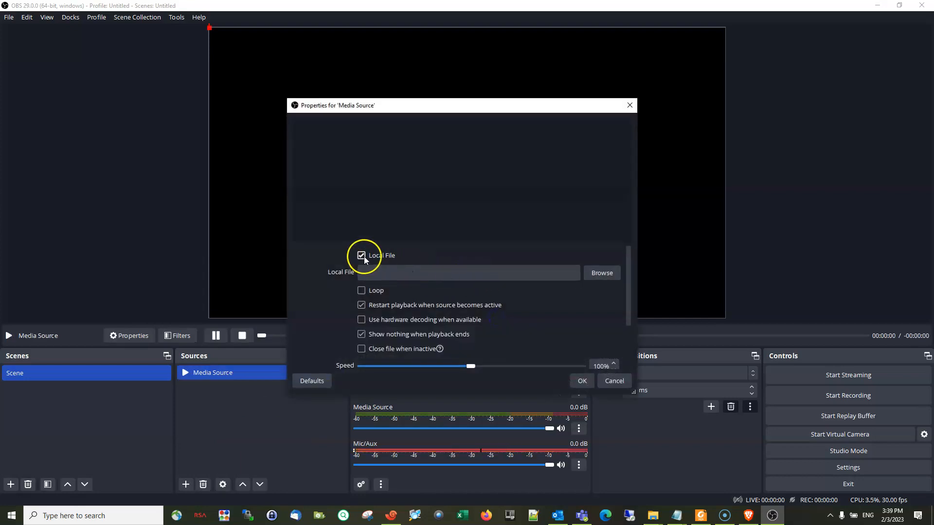
Make the source a network input with URL srt://172.0.60.214:4202?mode=listener.
click(361, 255)
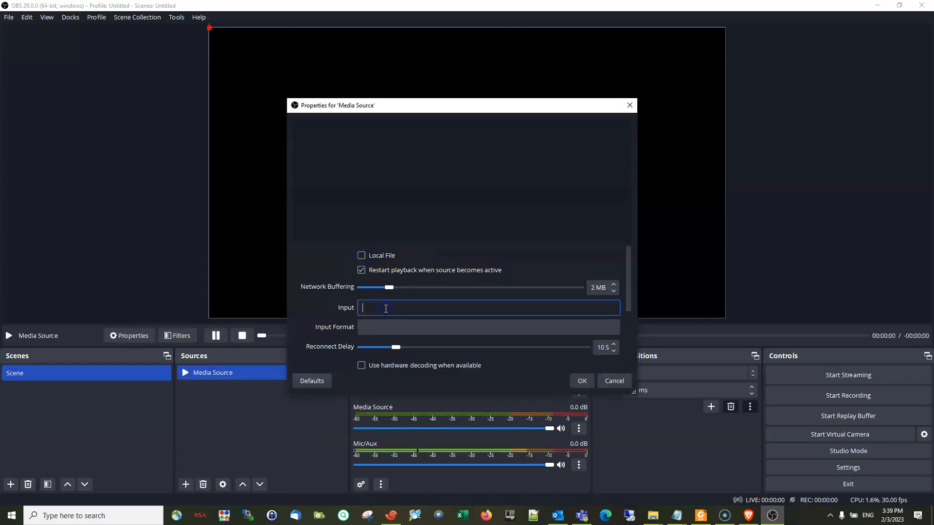
text(srt)
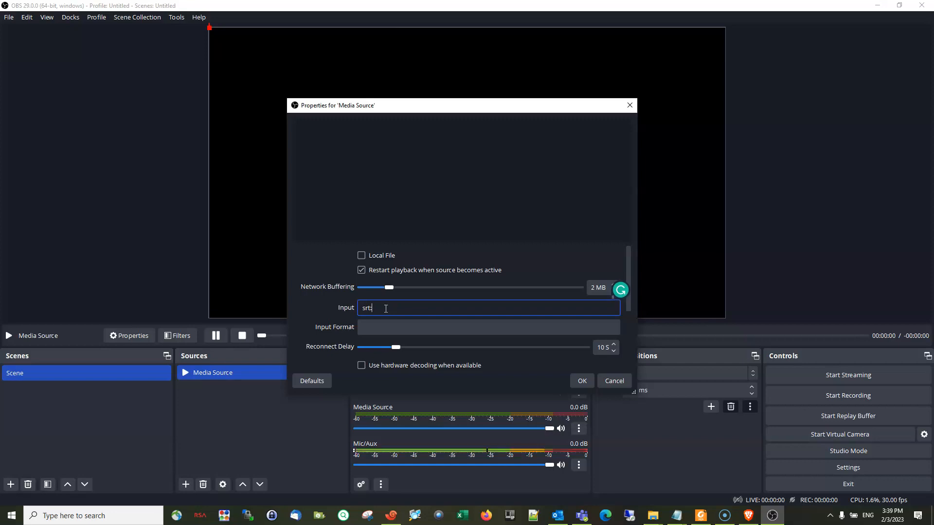
text(//)
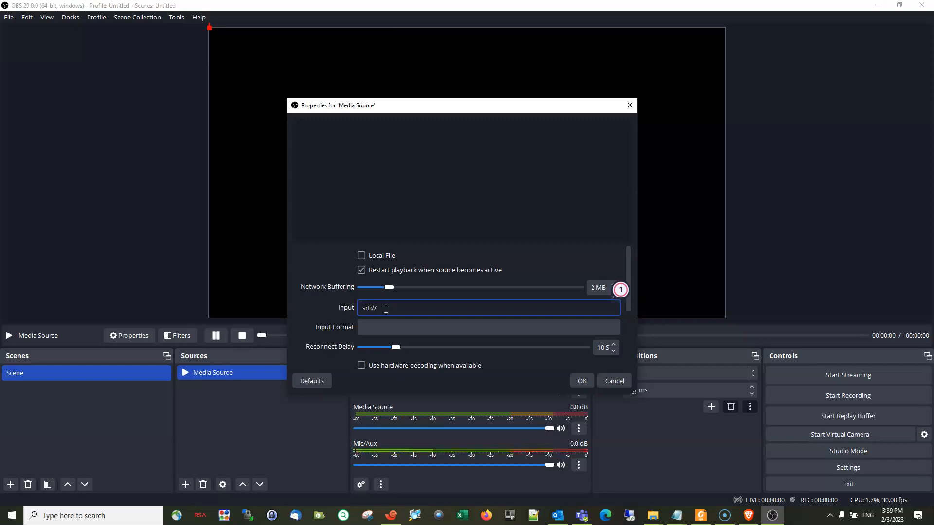
text(172.0)
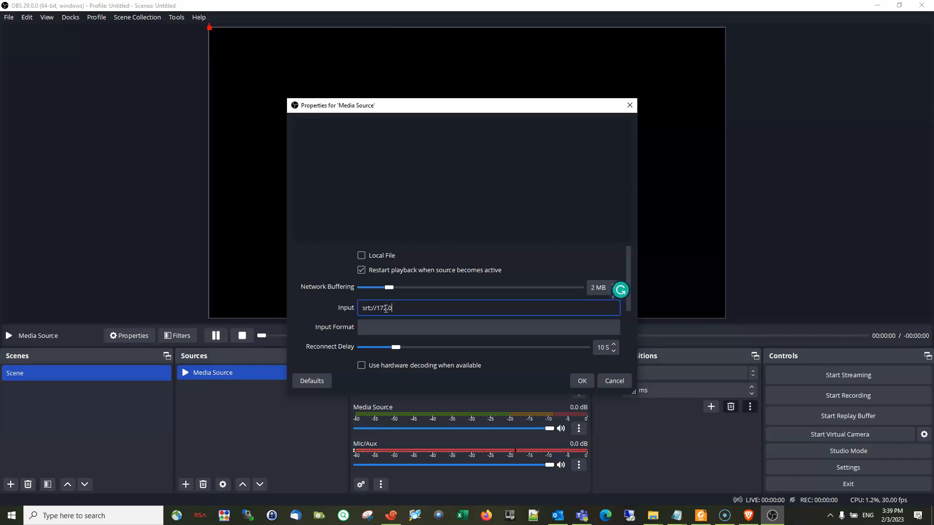
text(60)
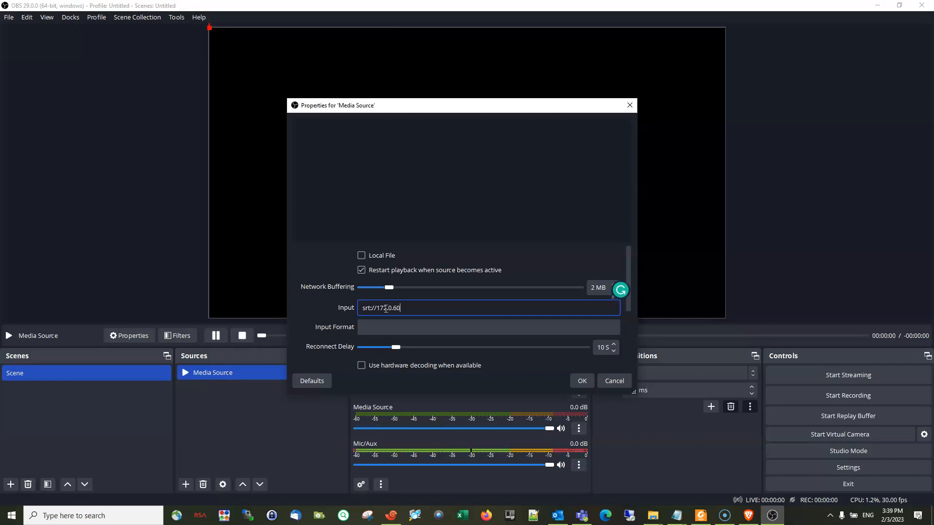
text(214)
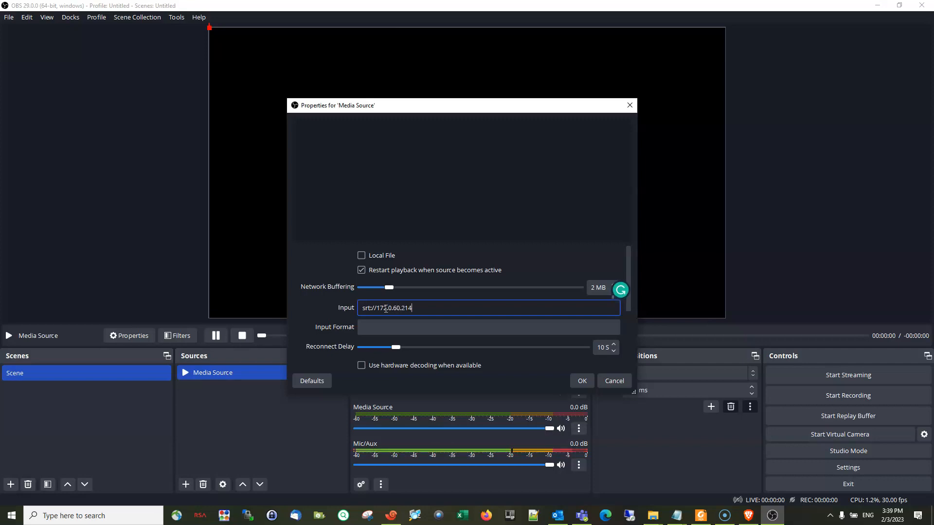
text(:4)
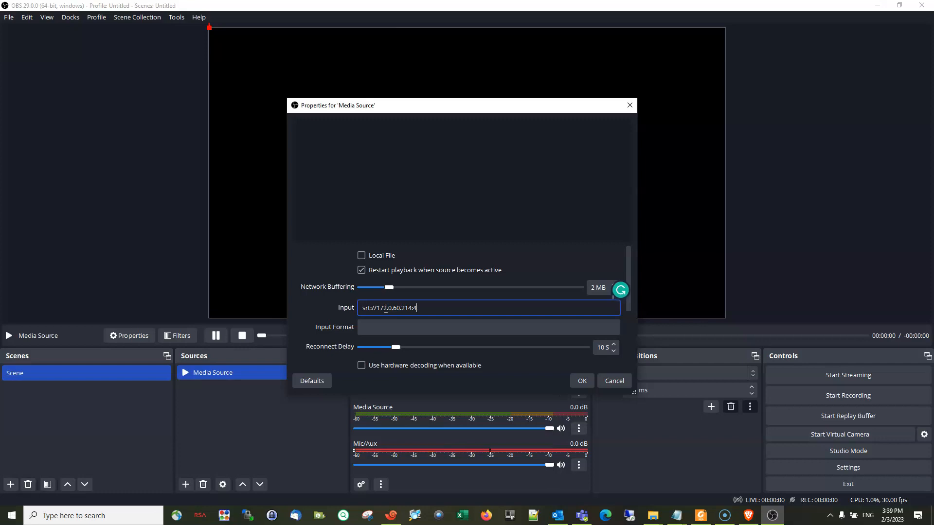
text(202)
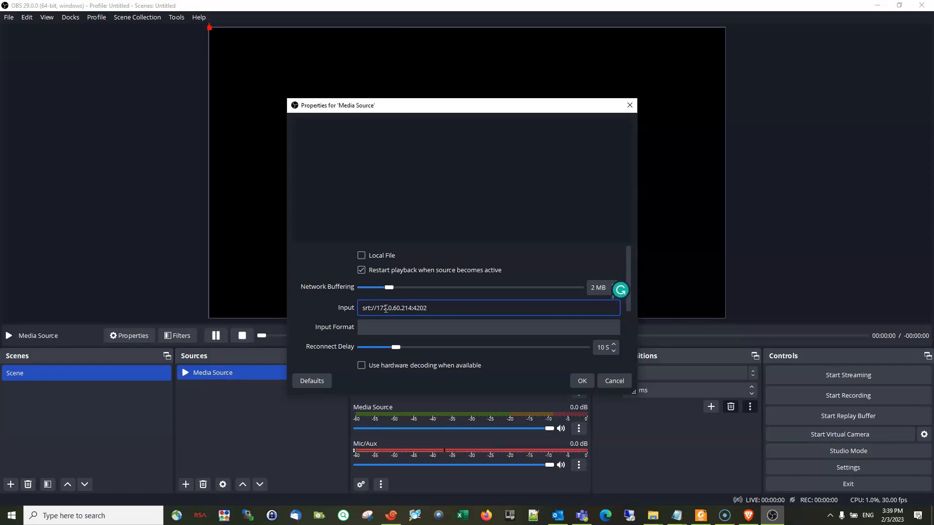
text(?mode)
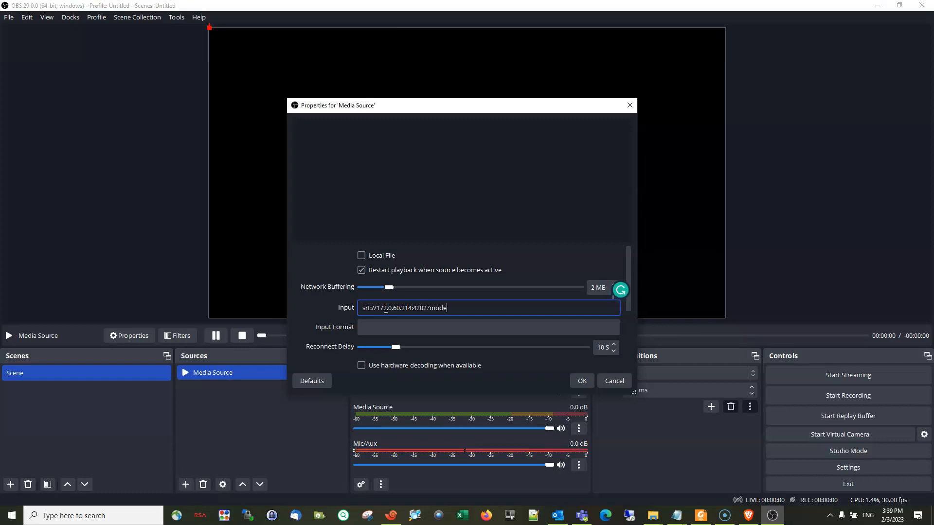
text(=)
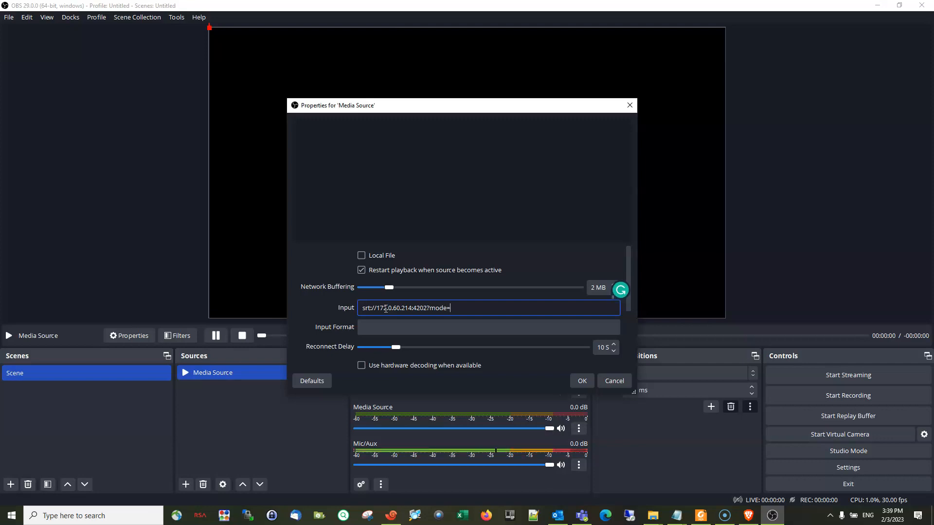
text(listener)
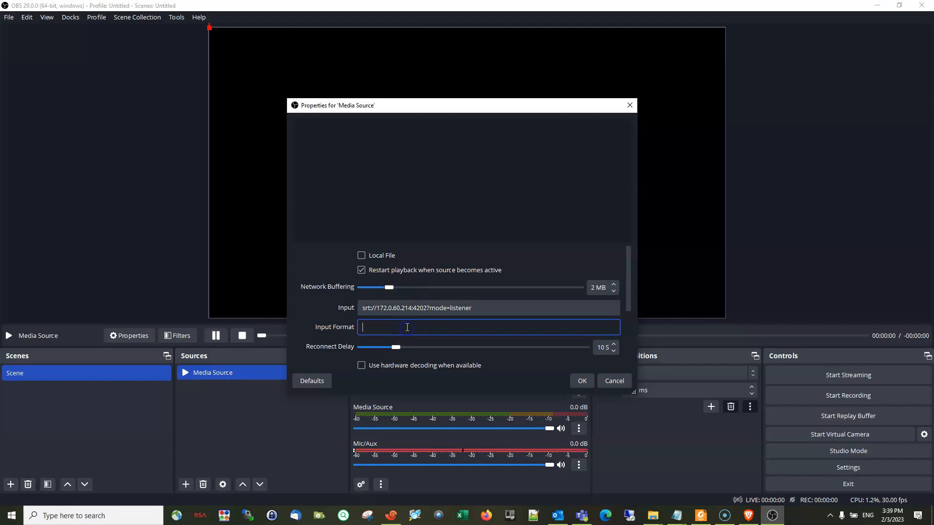
Set input format mpegts, enable hardware decoding, raise network buffering, and apply the settings.
text(mpegts)
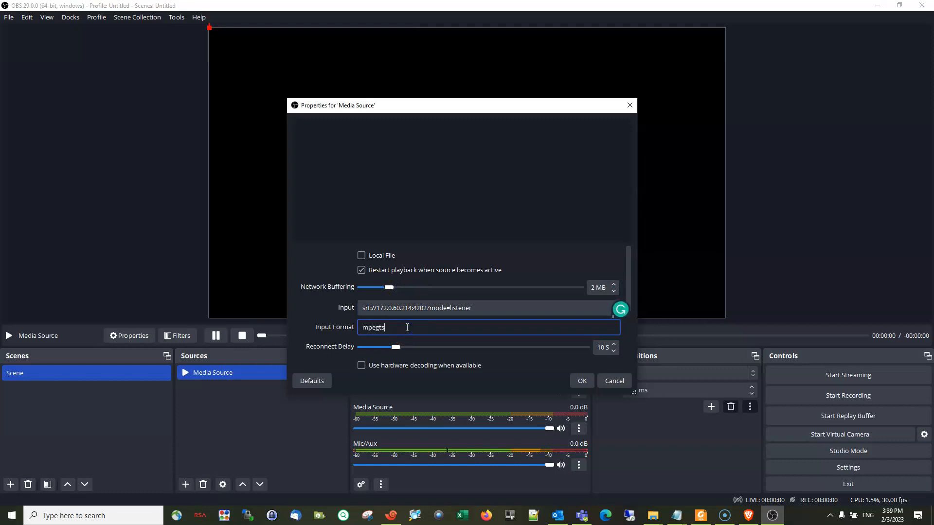
click(360, 365)
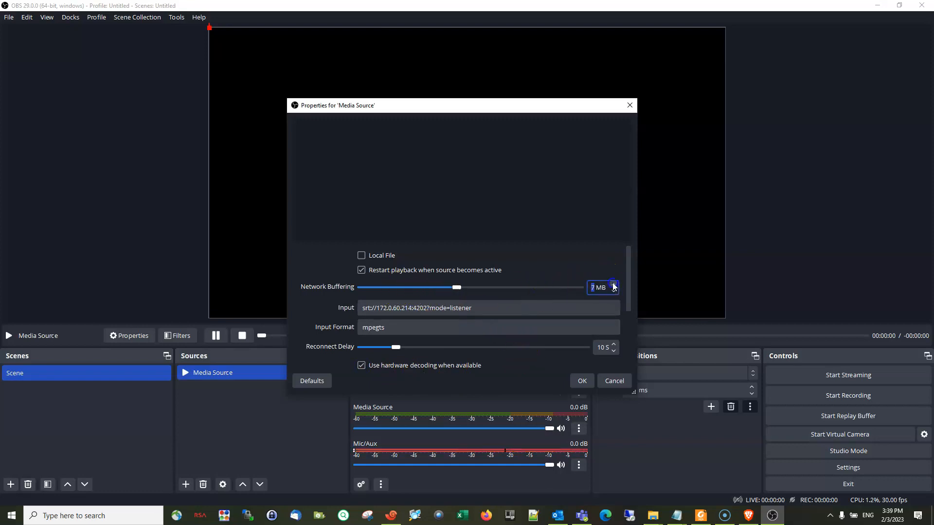
click(614, 284)
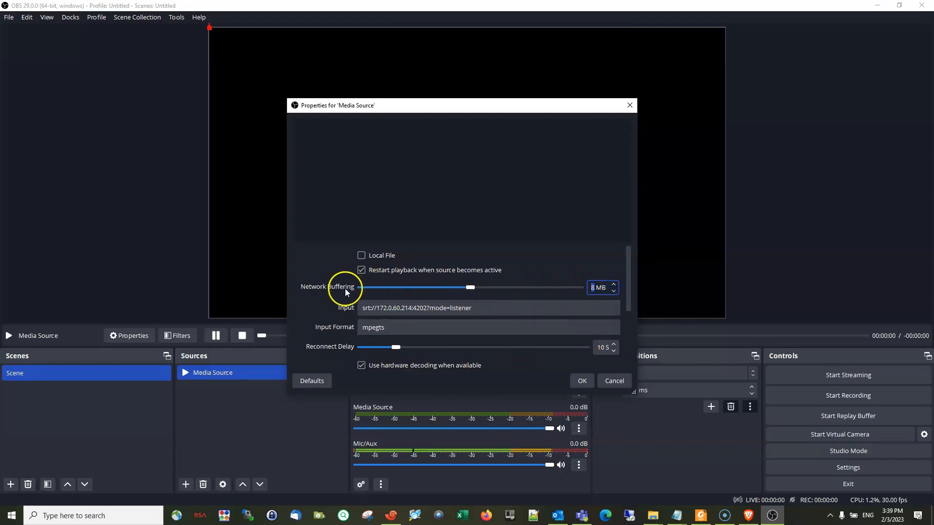
click(582, 380)
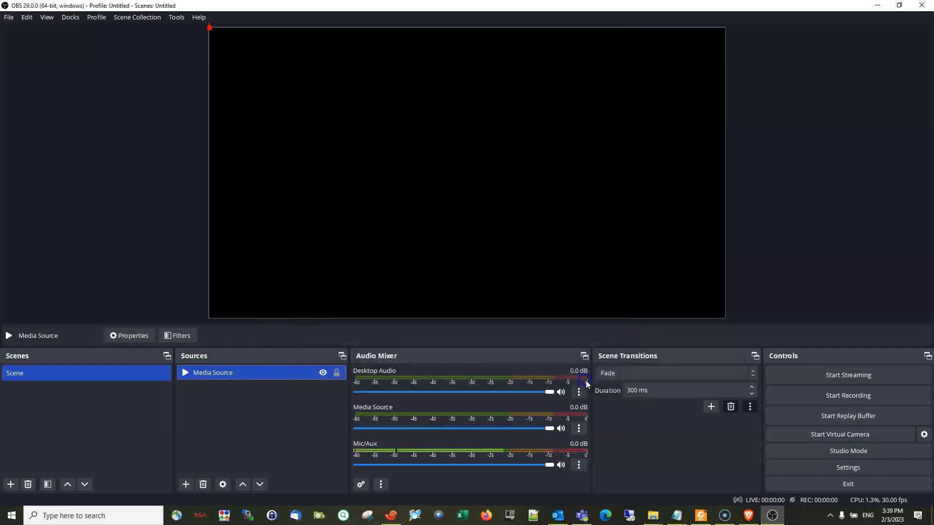
mouse_move(240, 55)
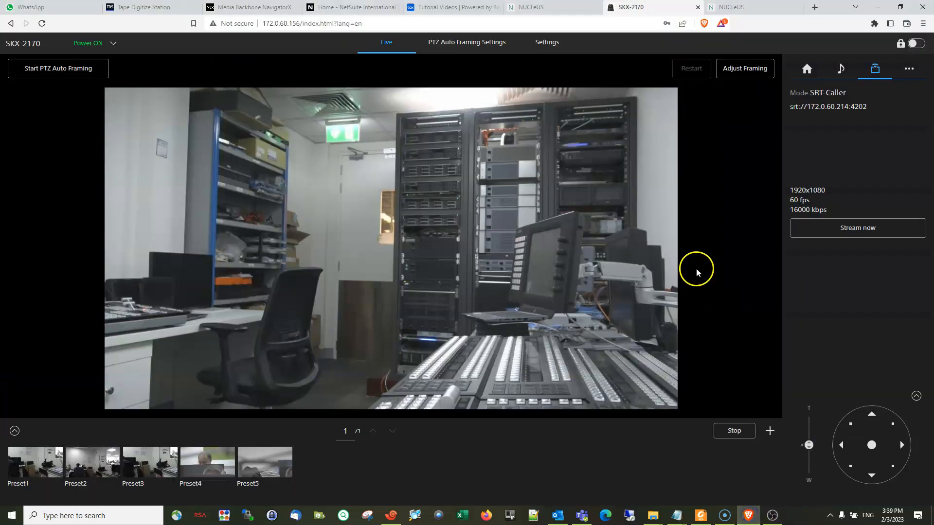
mouse_move(834, 143)
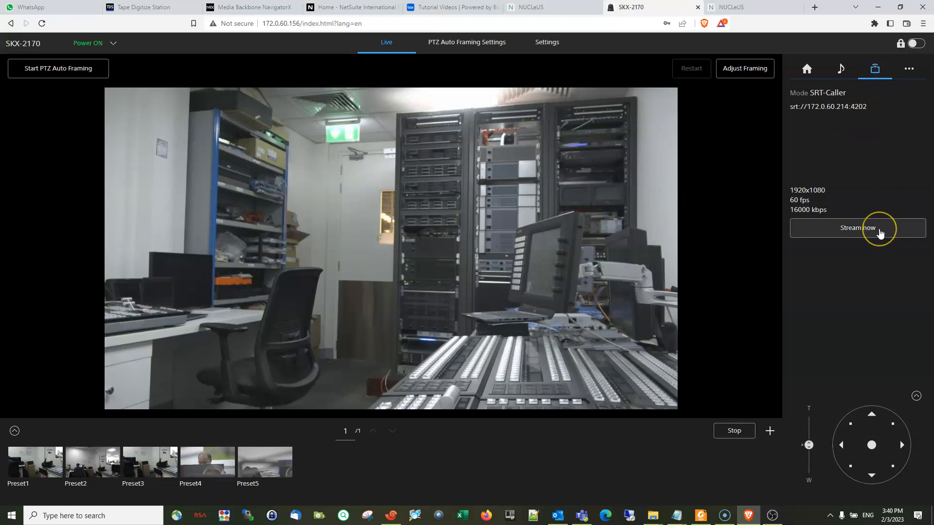
Start streaming from the camera panel and confirm, hitting a cannot-connect error 5005.
click(856, 227)
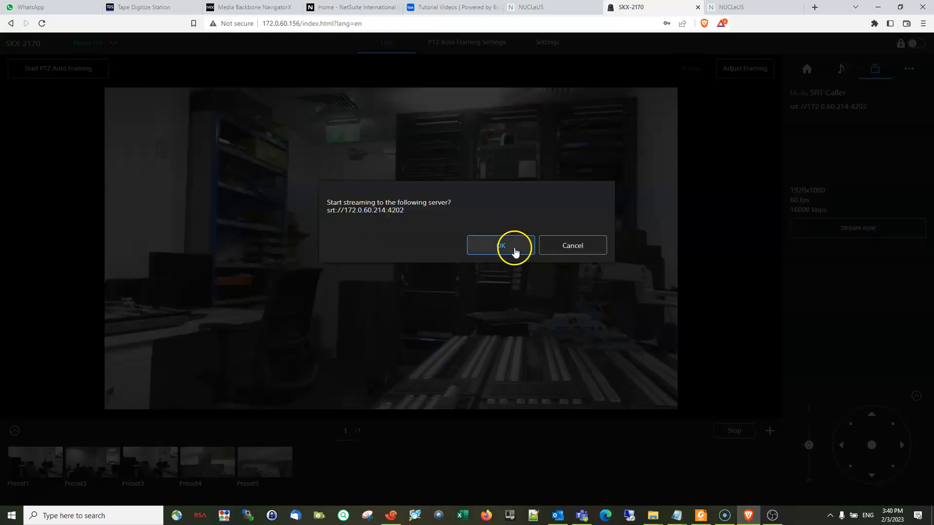
click(500, 245)
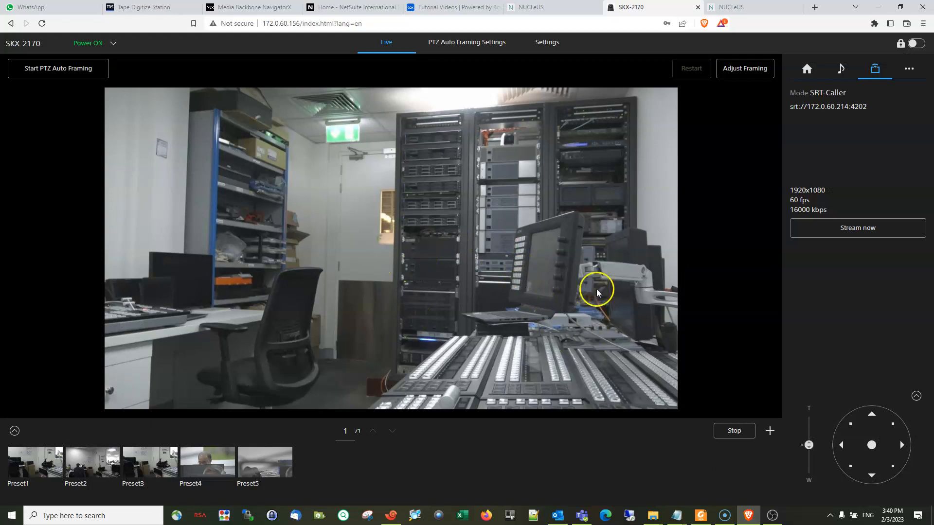
mouse_move(441, 250)
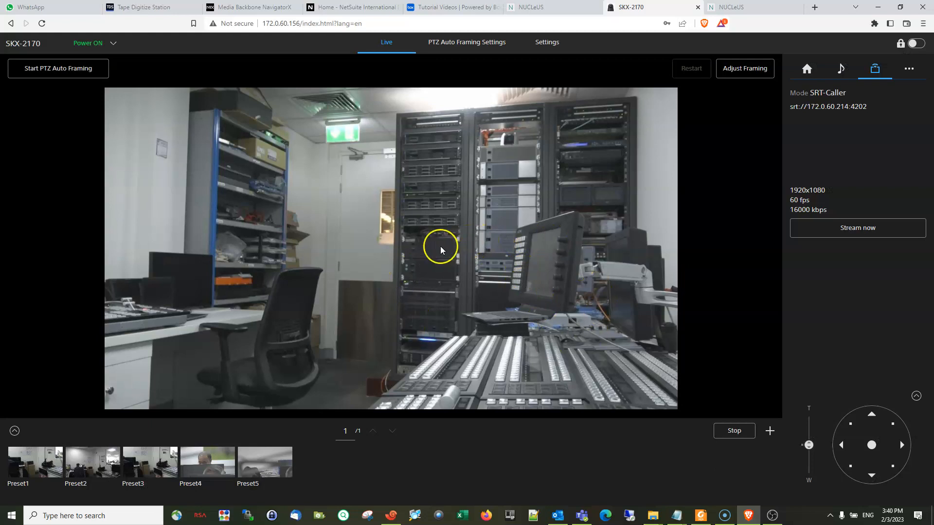
click(857, 228)
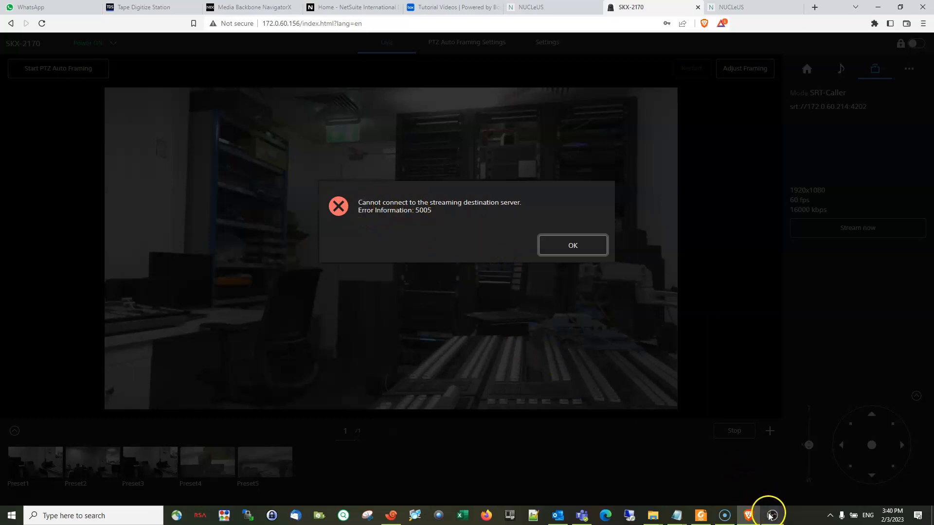
mouse_move(770, 516)
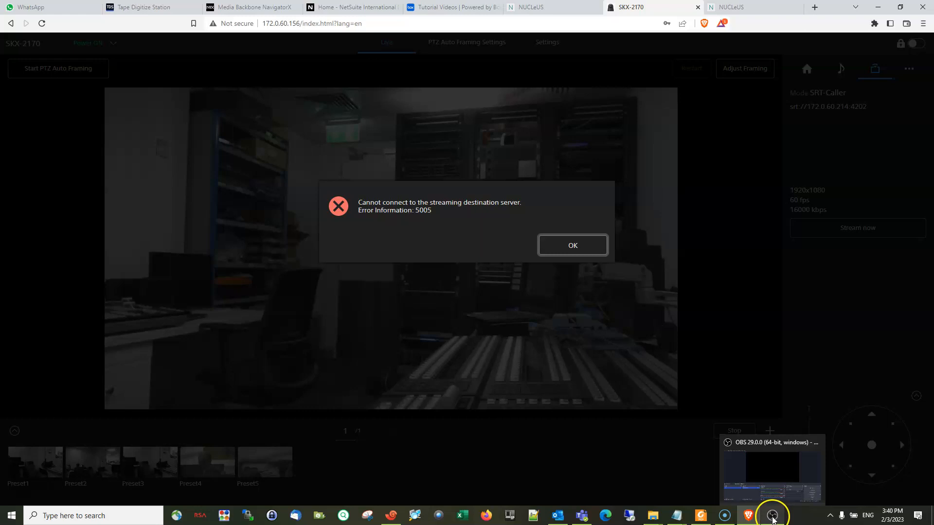
Switch to OBS Studio to check the preview, which still shows no picture.
click(771, 516)
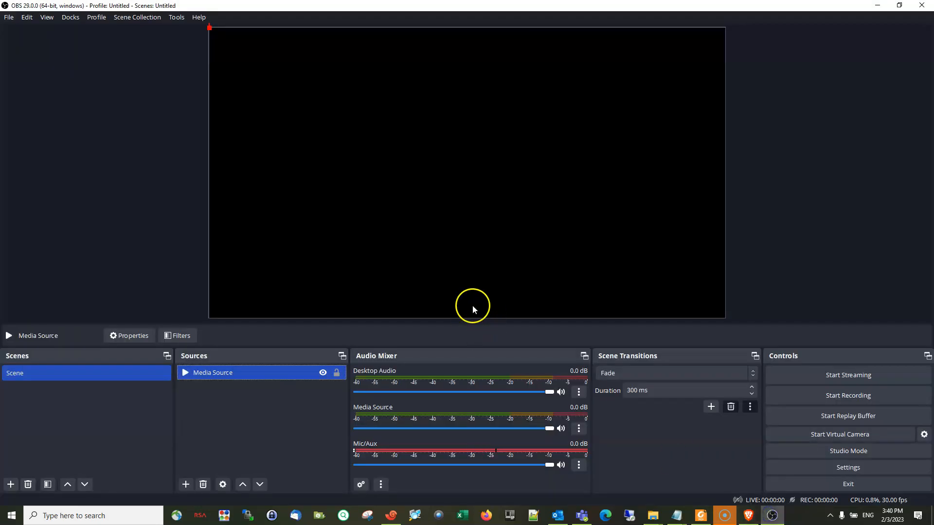
mouse_move(443, 279)
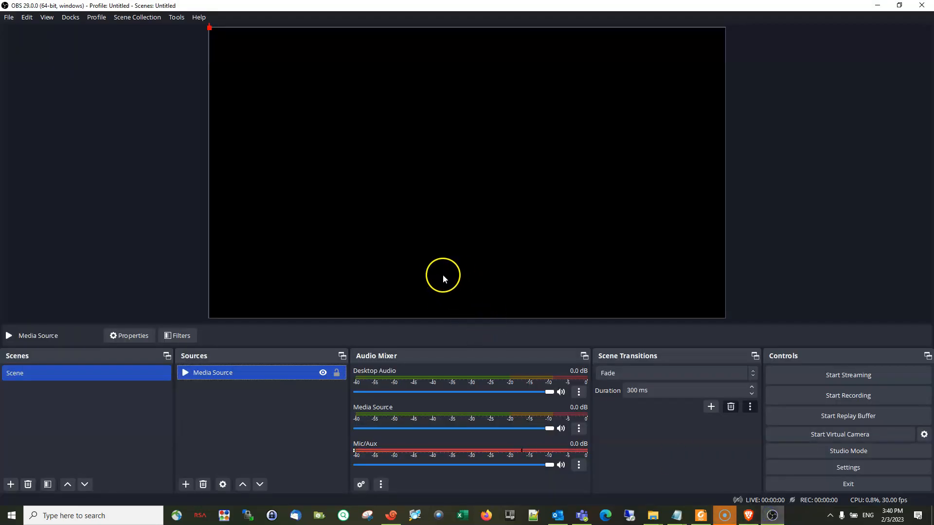
mouse_move(281, 196)
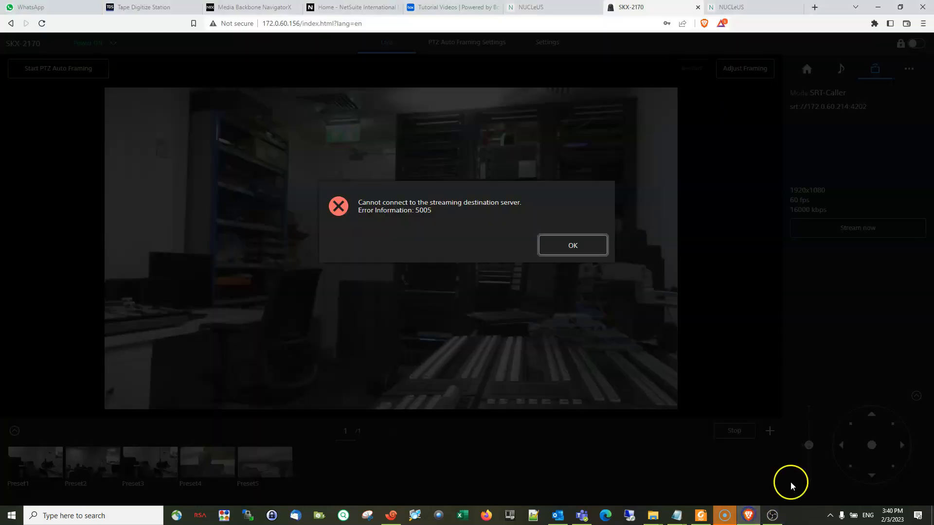
mouse_move(203, 145)
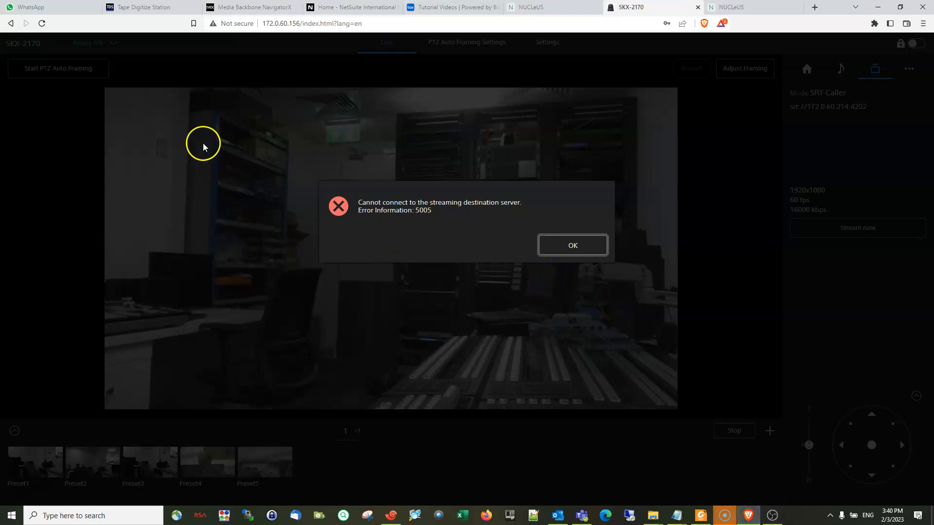
mouse_move(709, 147)
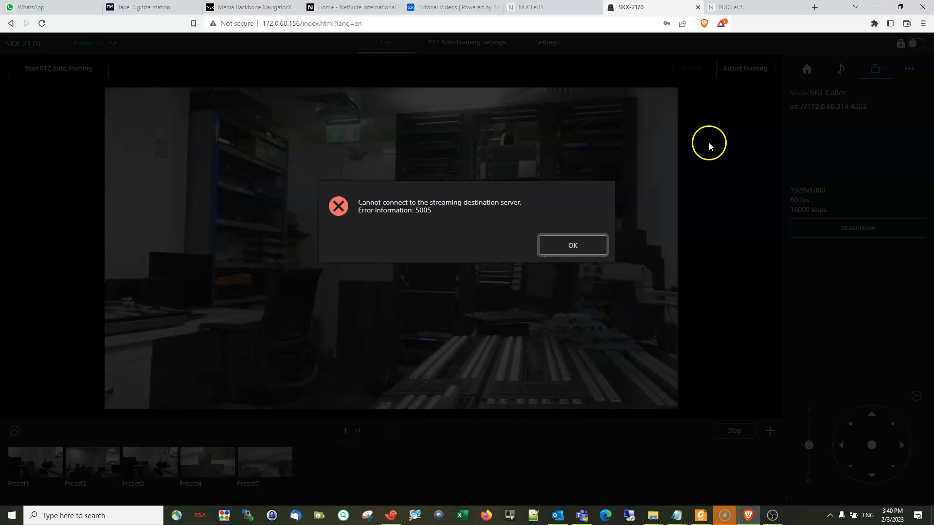
mouse_move(342, 126)
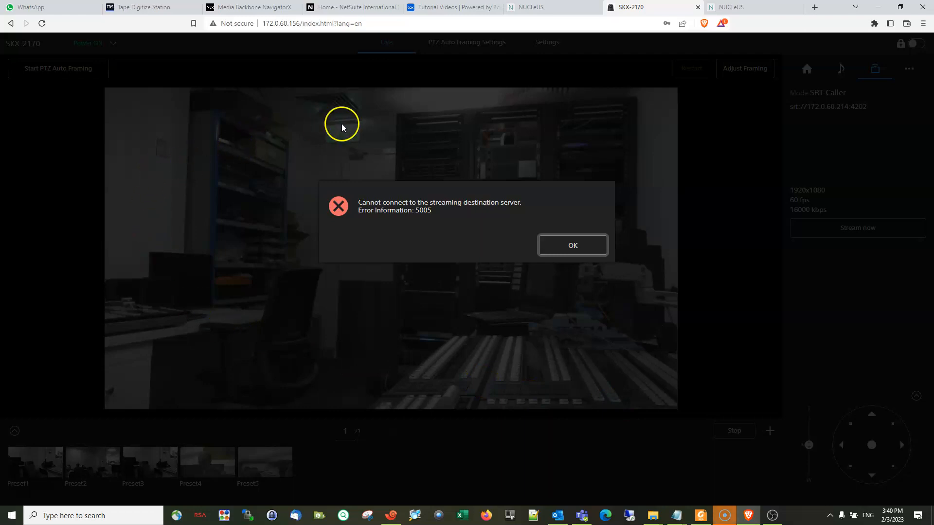
mouse_move(335, 154)
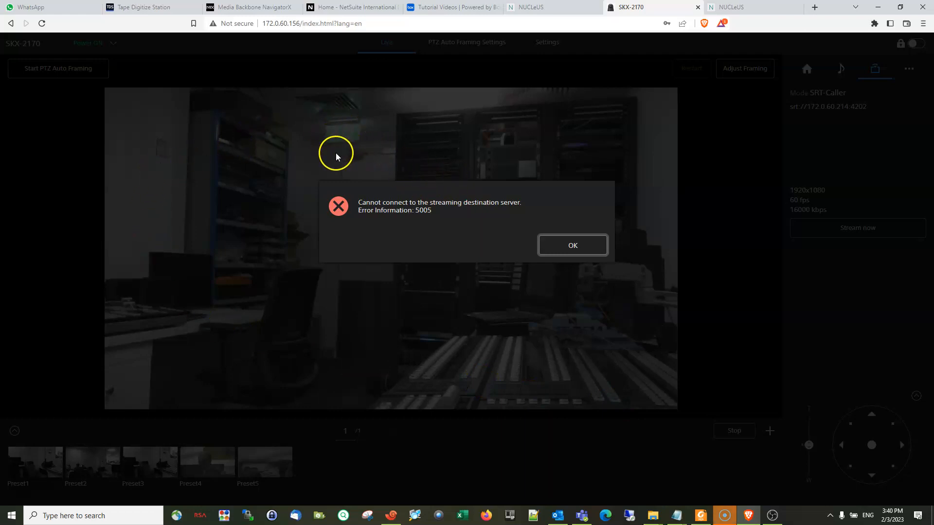